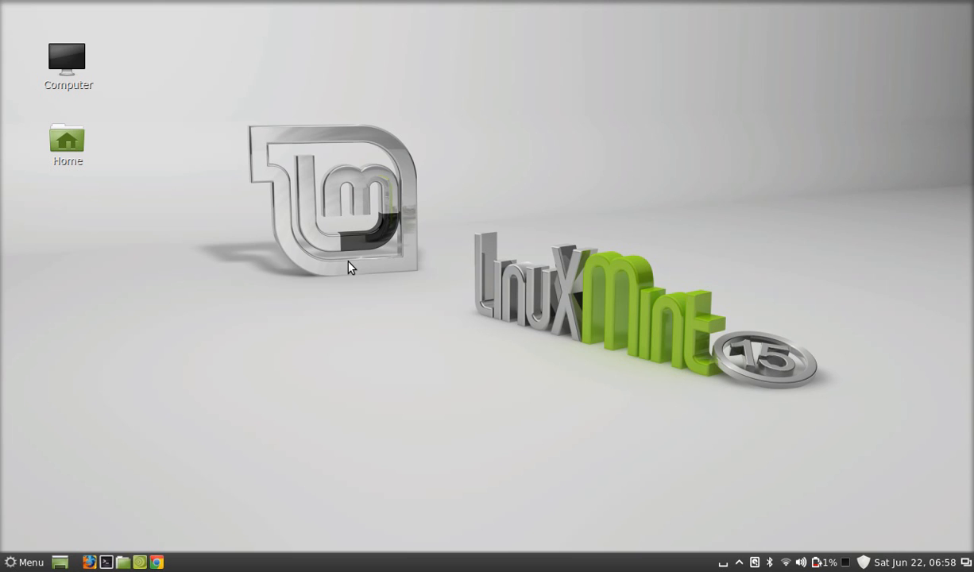
pyautogui.moveTo(175, 398)
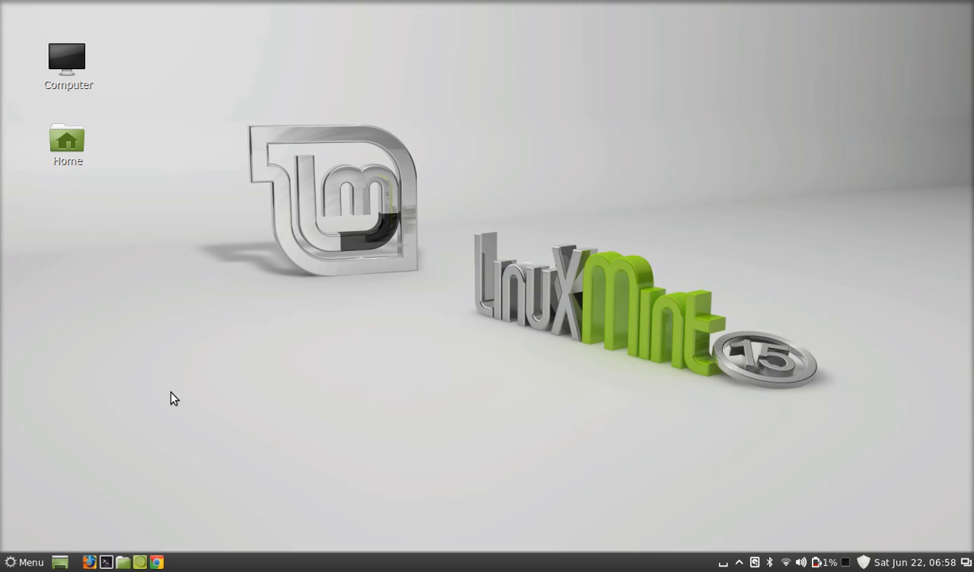
# Step: Launch Network Connections from a 'net' menu search and move its window higher
pyautogui.click(24, 561)
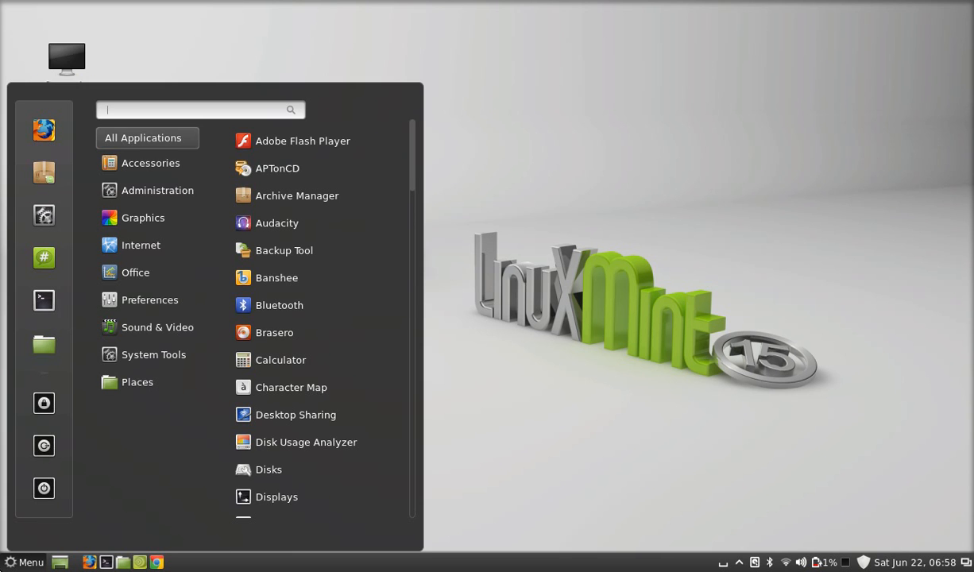
pyautogui.write('net')
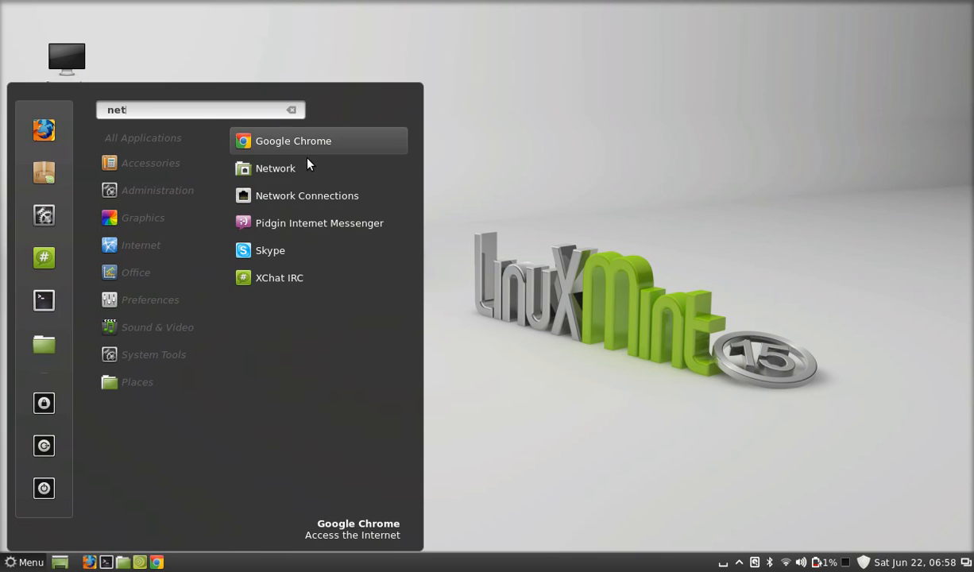
pyautogui.click(306, 195)
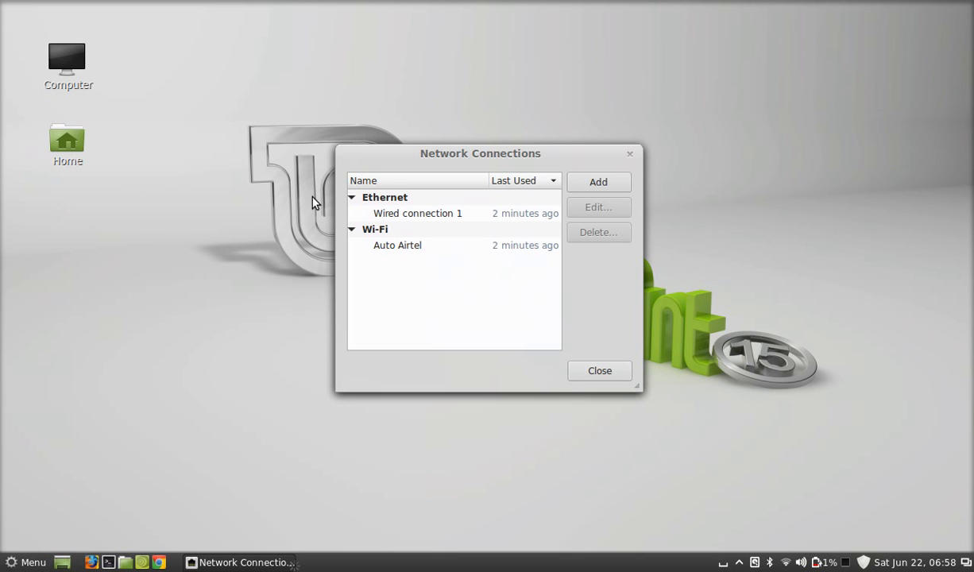
pyautogui.moveTo(480, 153); pyautogui.dragTo(460, 127)
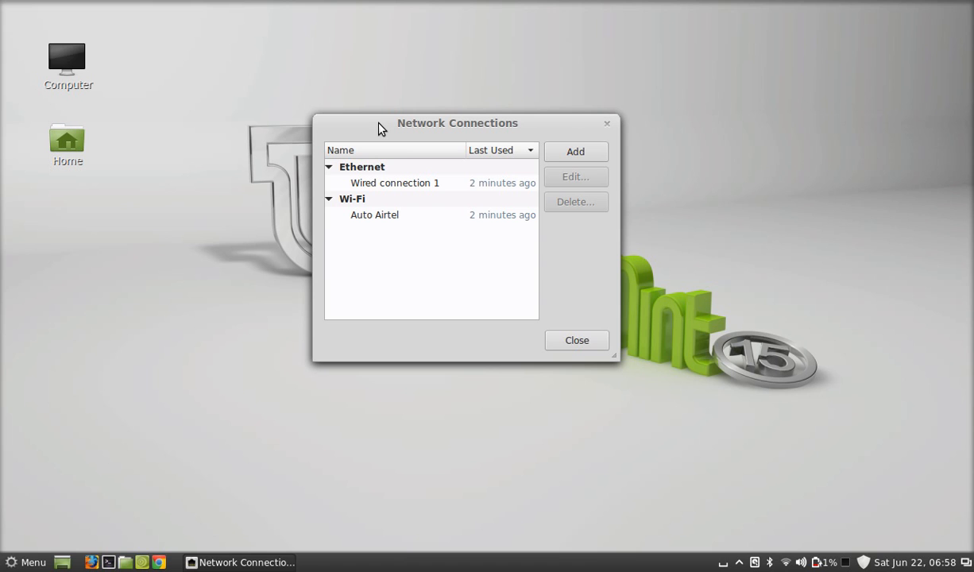
pyautogui.moveTo(377, 187)
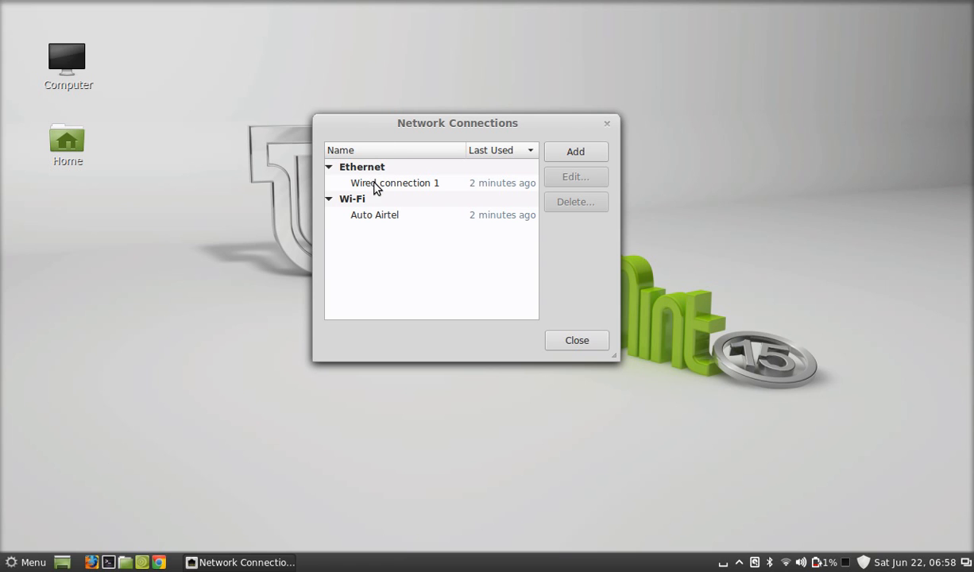
pyautogui.moveTo(436, 208)
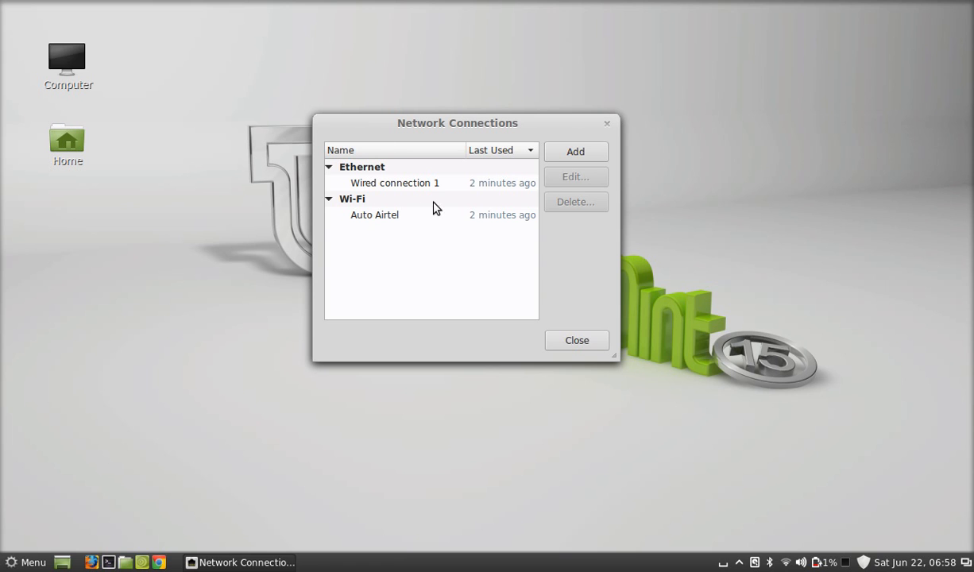
pyautogui.moveTo(431, 205)
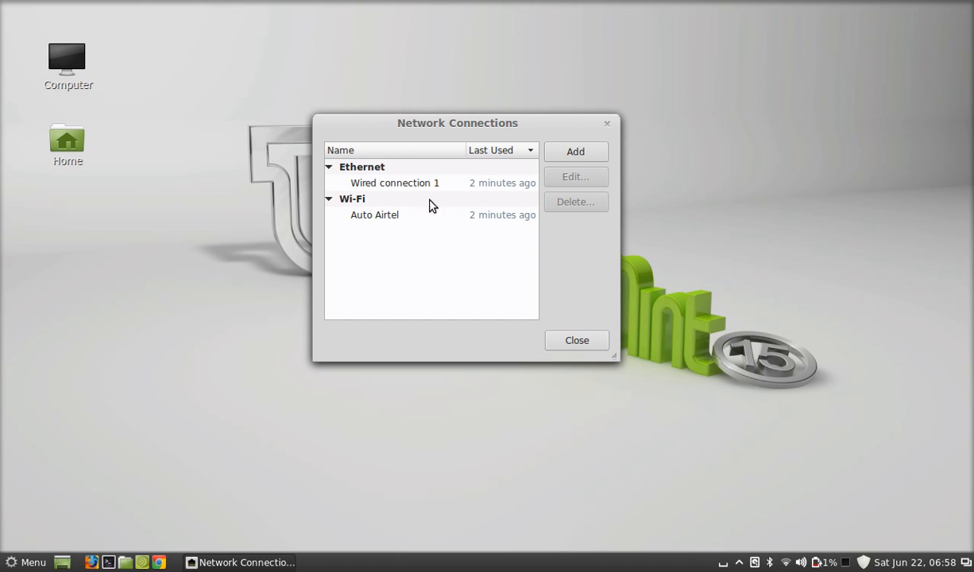
pyautogui.moveTo(445, 223)
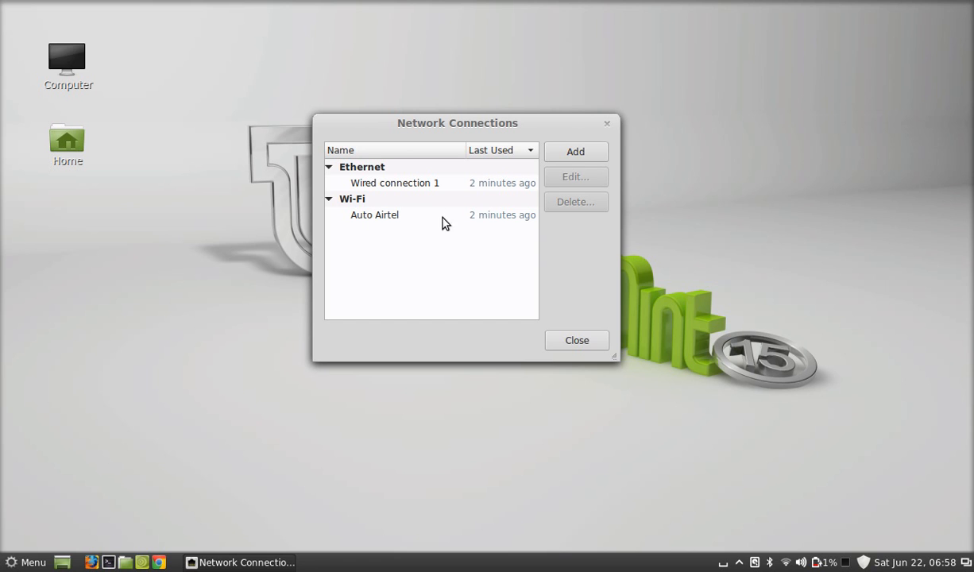
pyautogui.moveTo(560, 168)
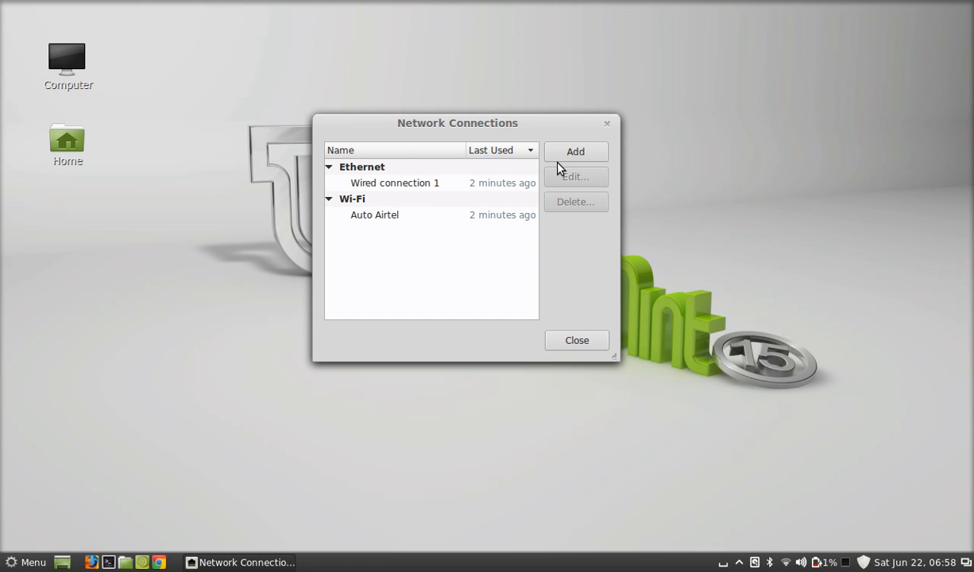
# Step: Add a new connection of type Mobile Broadband and create it
pyautogui.click(575, 150)
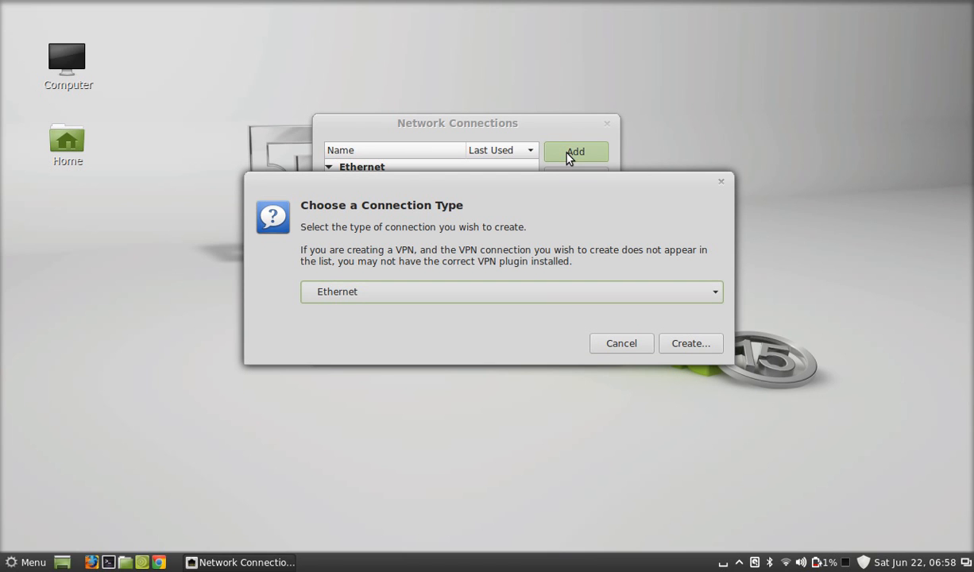
pyautogui.moveTo(382, 330)
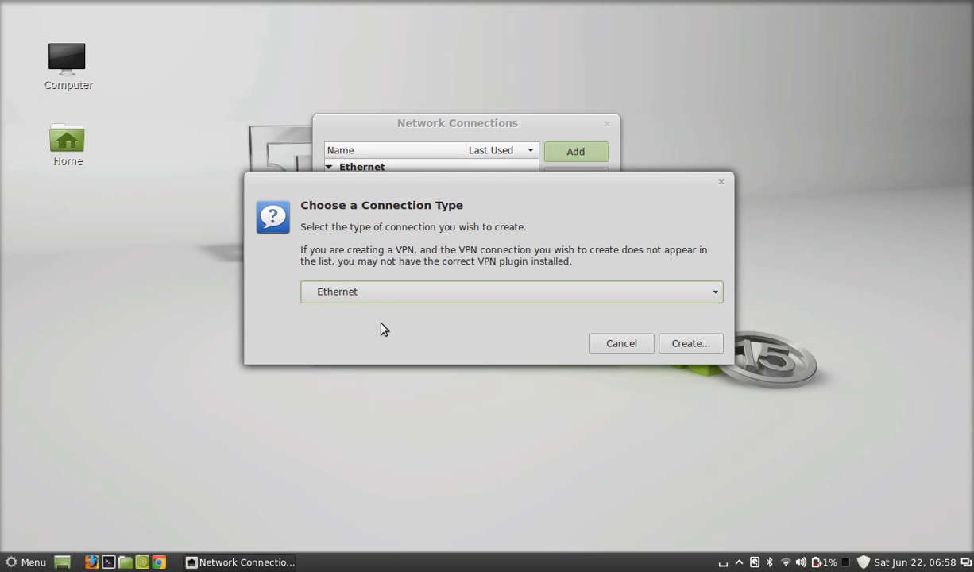
pyautogui.click(511, 291)
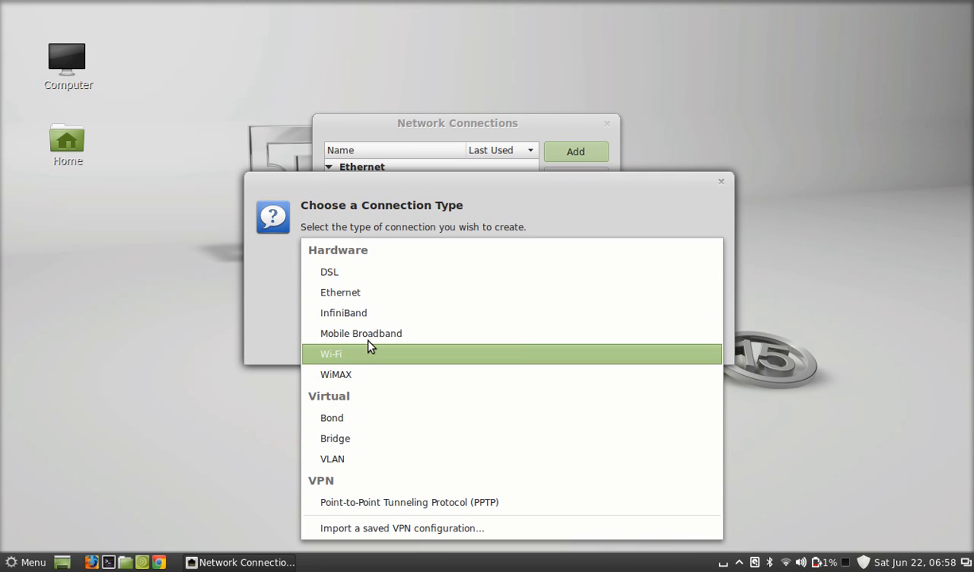
pyautogui.click(360, 333)
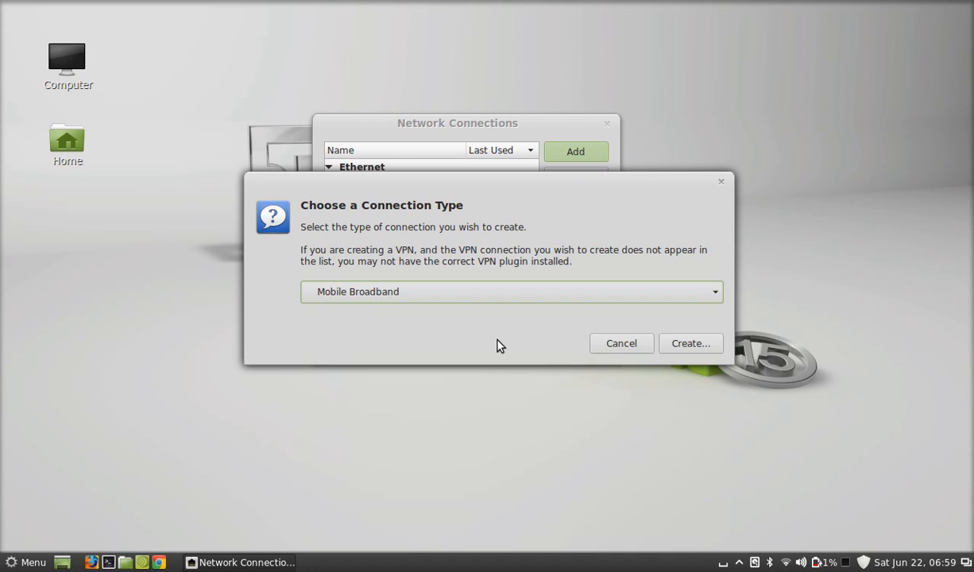
pyautogui.click(690, 343)
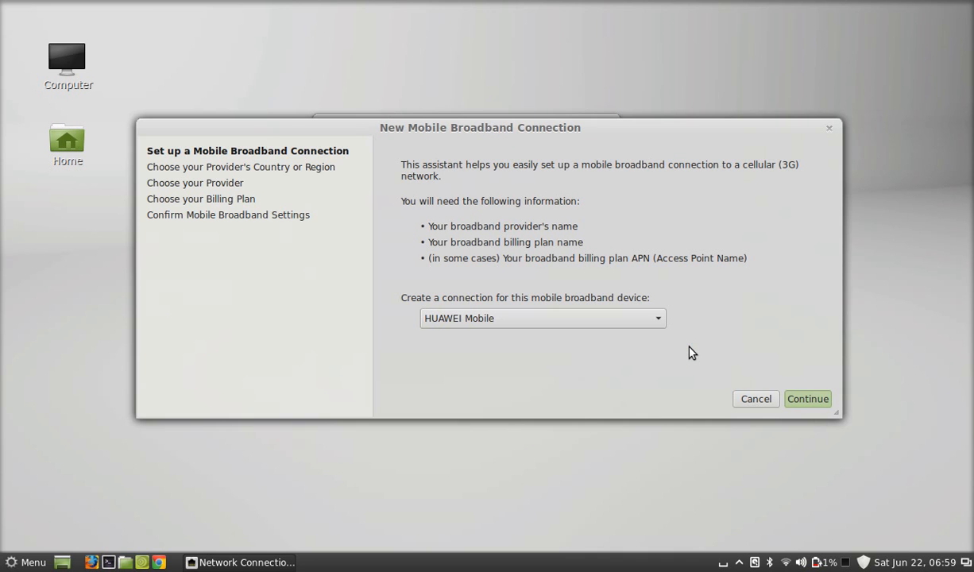
pyautogui.moveTo(666, 353)
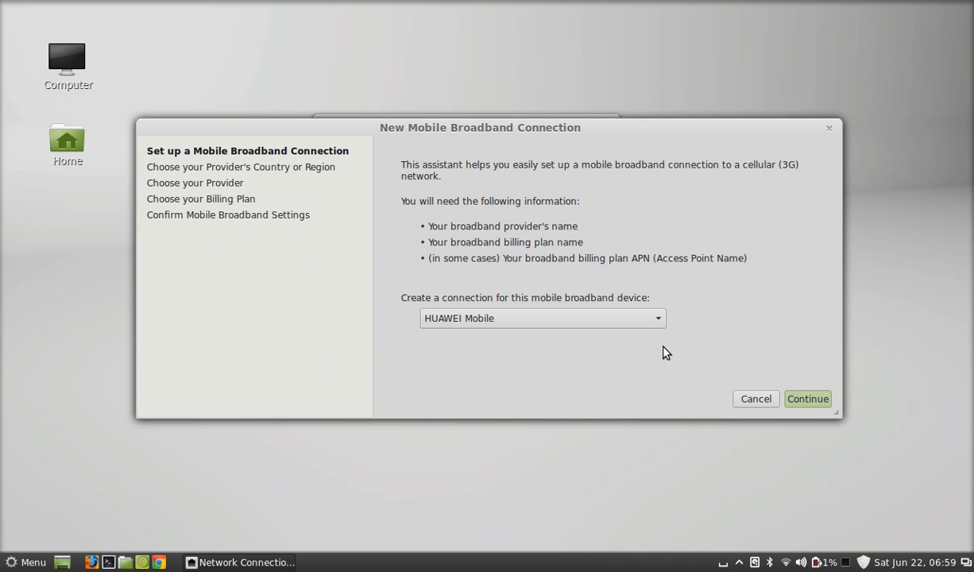
pyautogui.moveTo(526, 194)
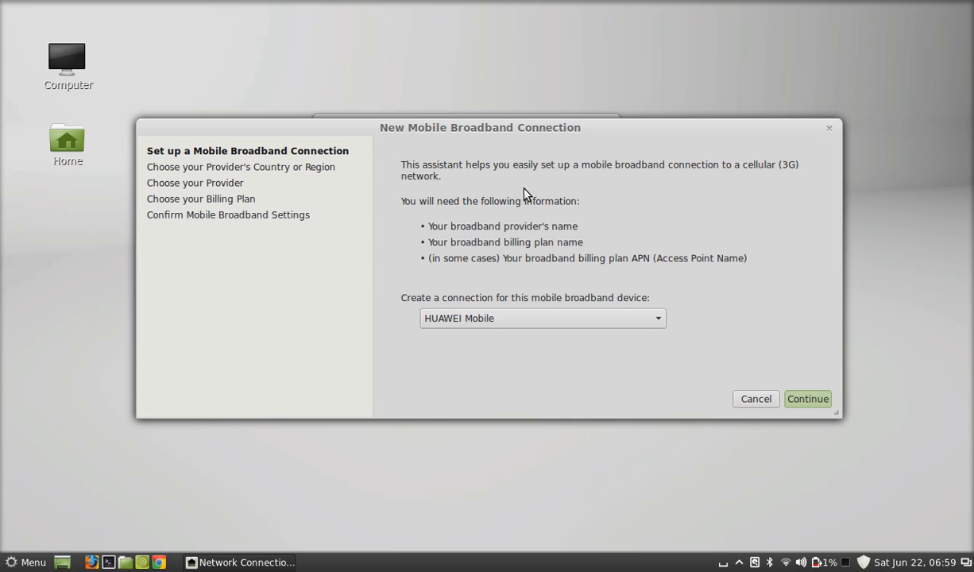
pyautogui.moveTo(532, 336)
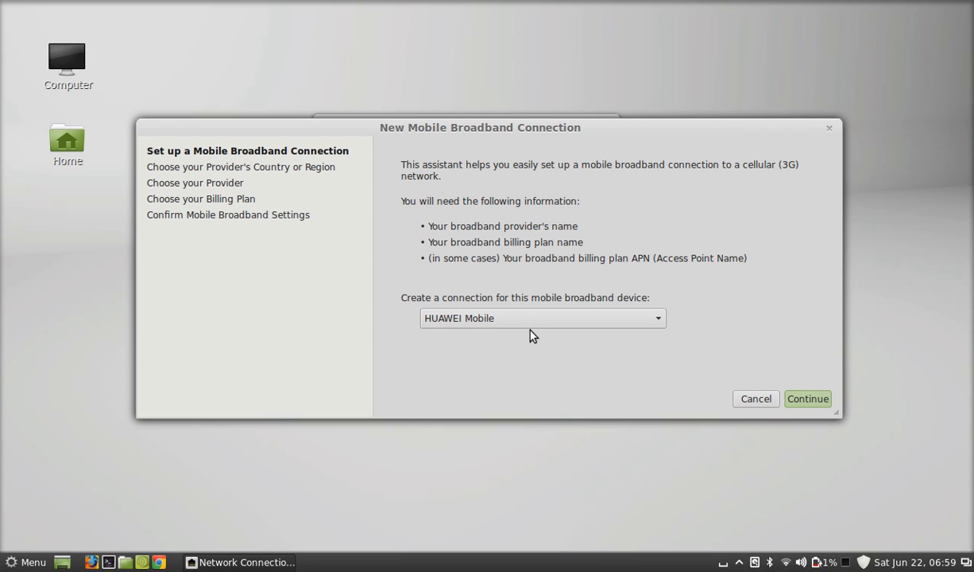
pyautogui.moveTo(598, 319)
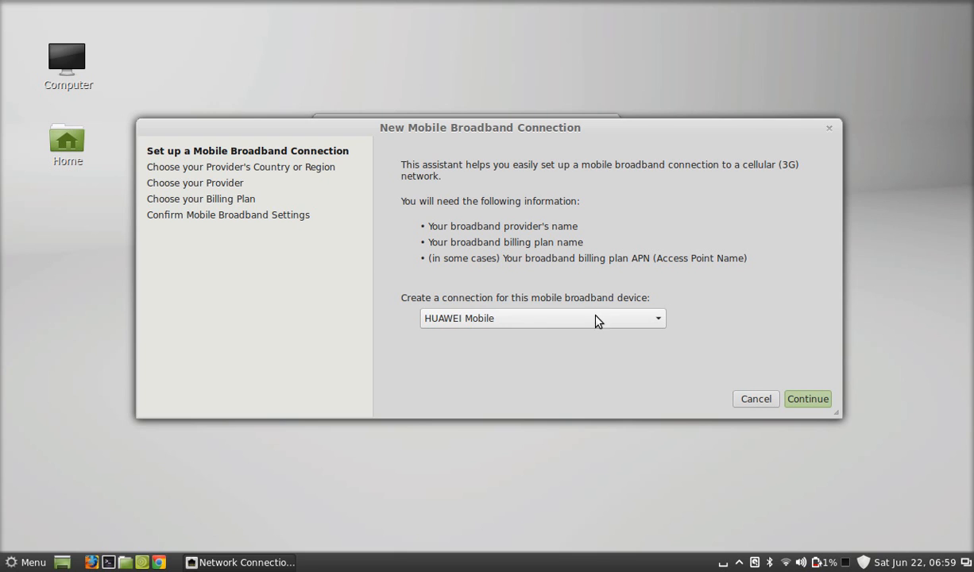
pyautogui.moveTo(459, 332)
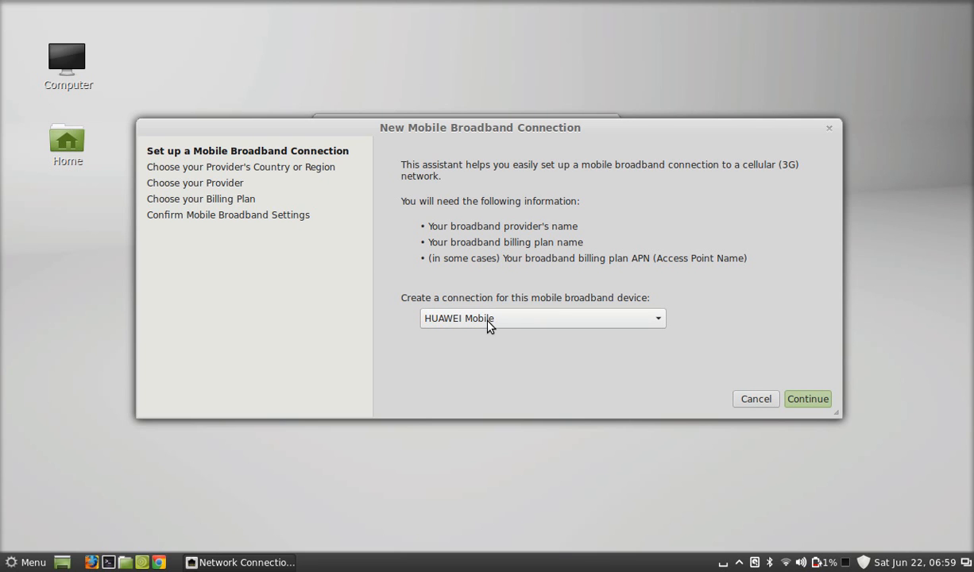
# Step: Select HUAWEI Mobile as the broadband device and continue to country selection
pyautogui.click(542, 317)
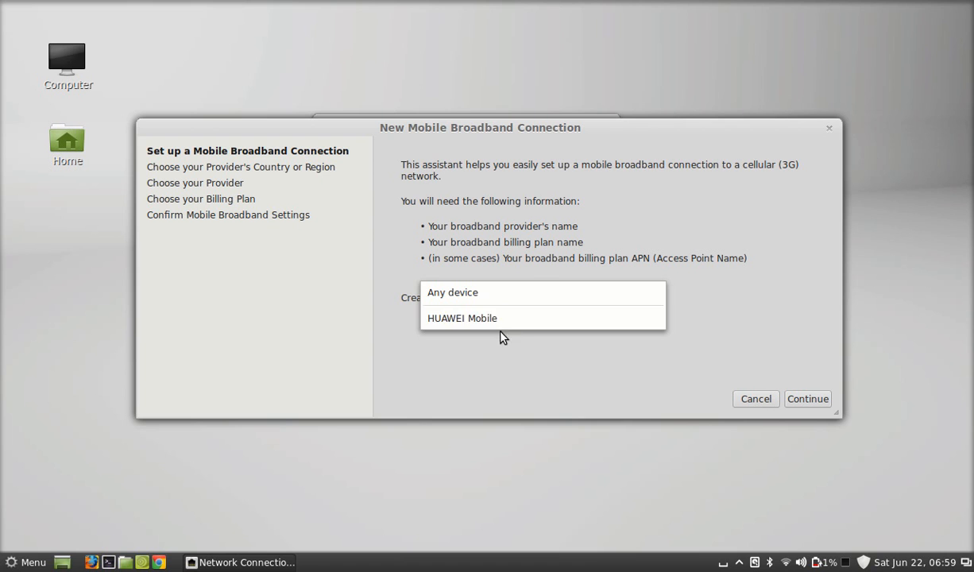
pyautogui.moveTo(514, 326)
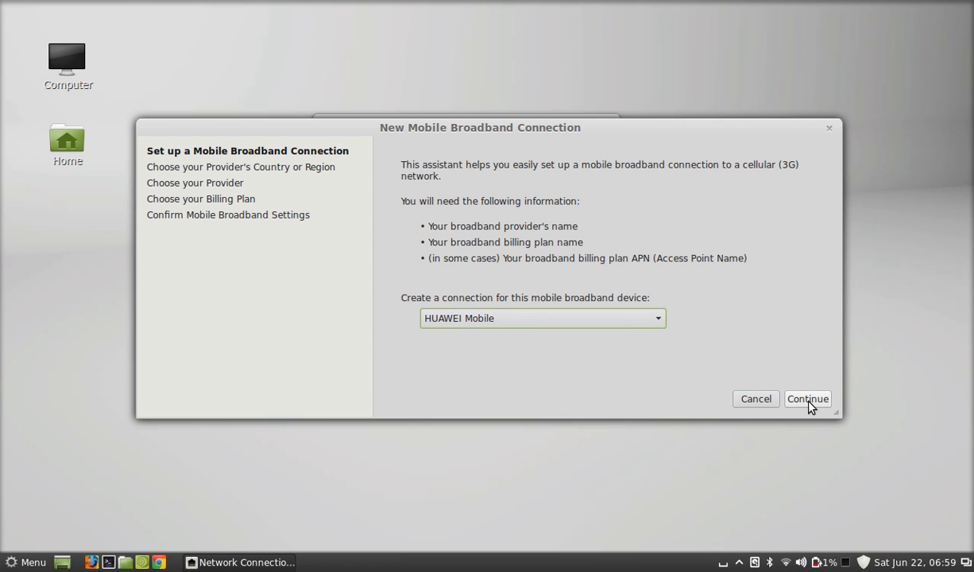
pyautogui.click(807, 399)
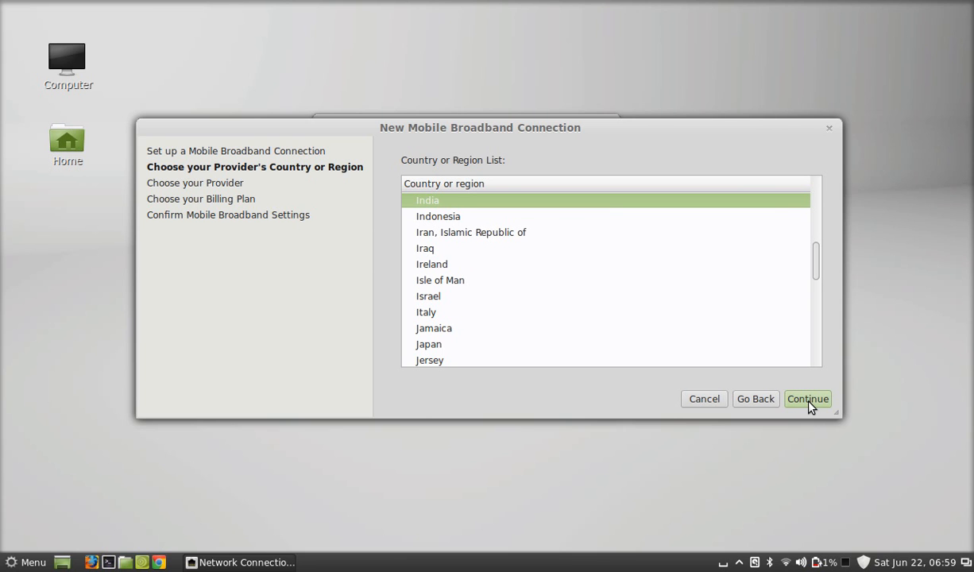
pyautogui.moveTo(456, 209)
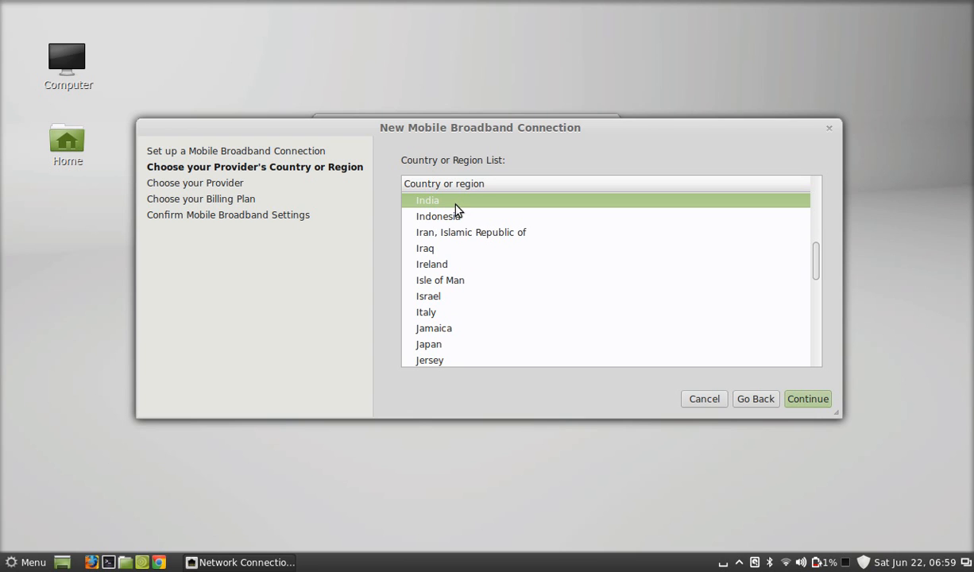
pyautogui.moveTo(808, 398)
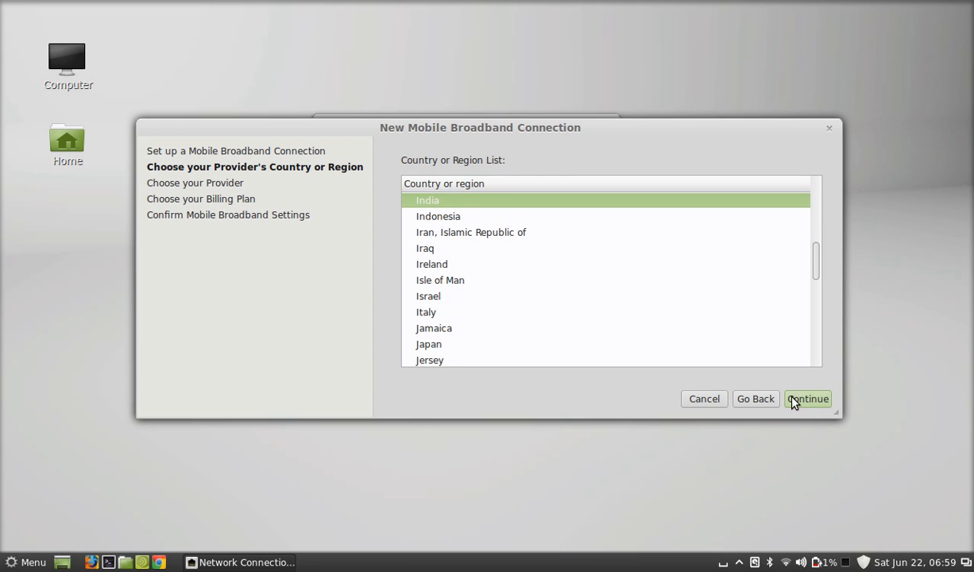
# Step: Confirm India as the country and advance to the provider list
pyautogui.click(807, 399)
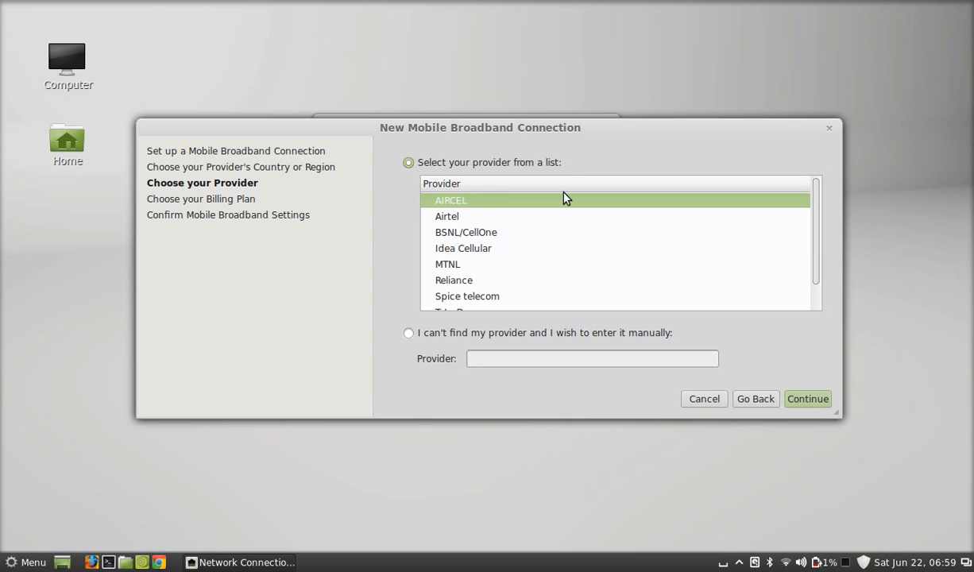
pyautogui.moveTo(494, 219)
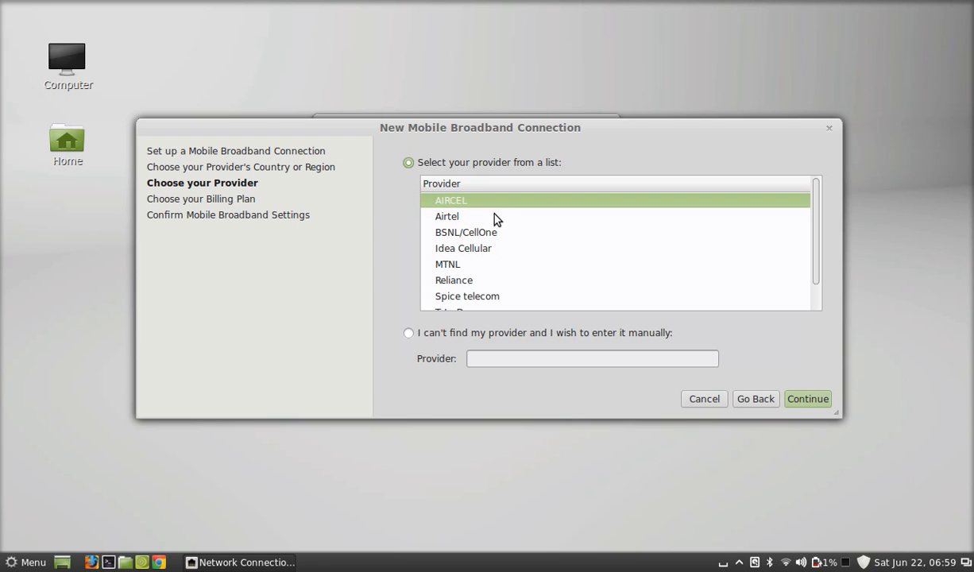
pyautogui.moveTo(739, 208)
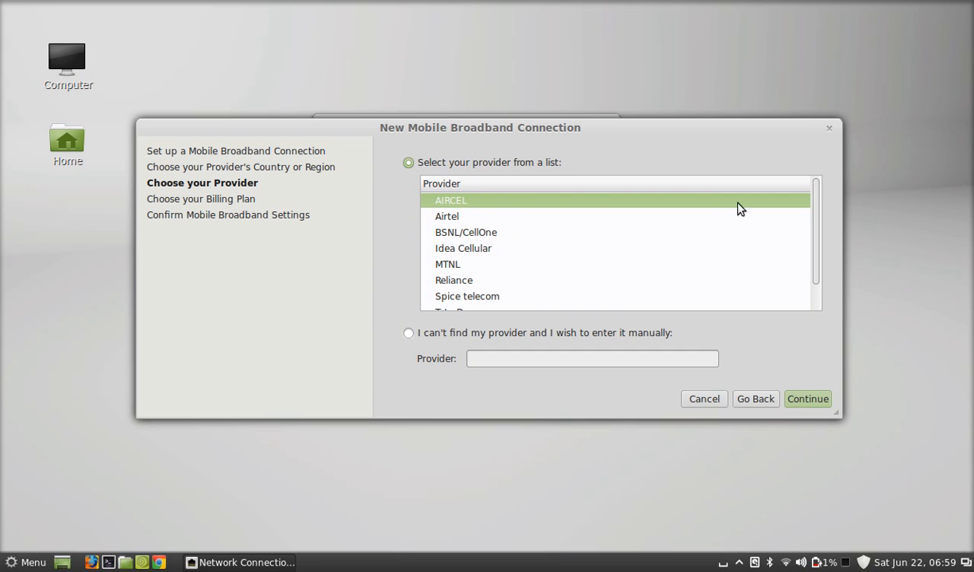
pyautogui.moveTo(447, 231)
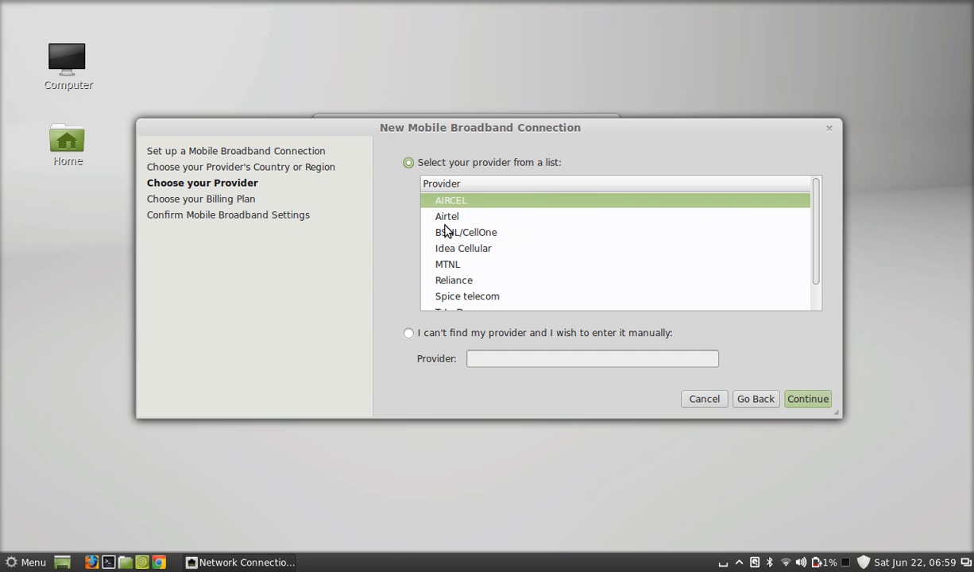
pyautogui.moveTo(464, 220)
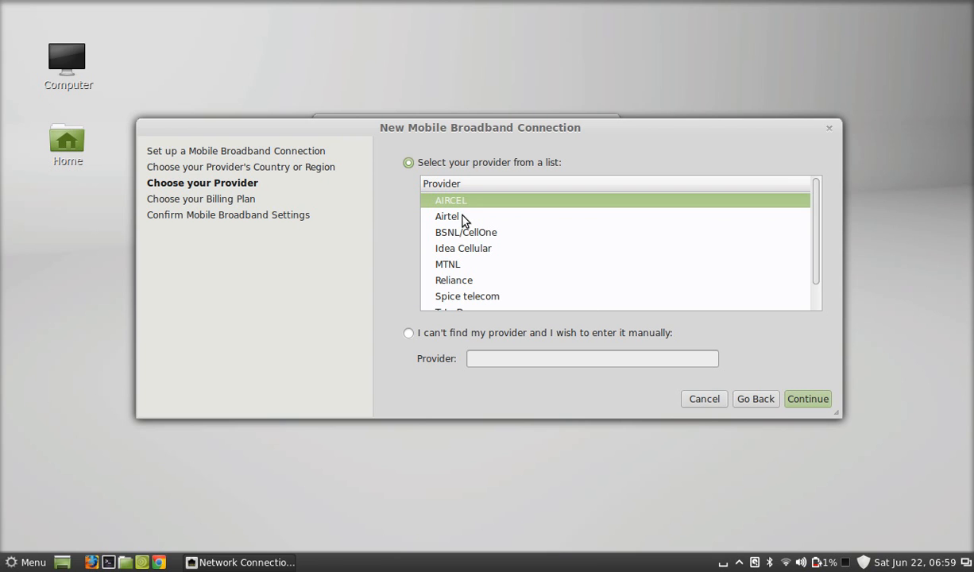
# Step: Pick Airtel from the India provider list and continue to billing plans
pyautogui.click(446, 216)
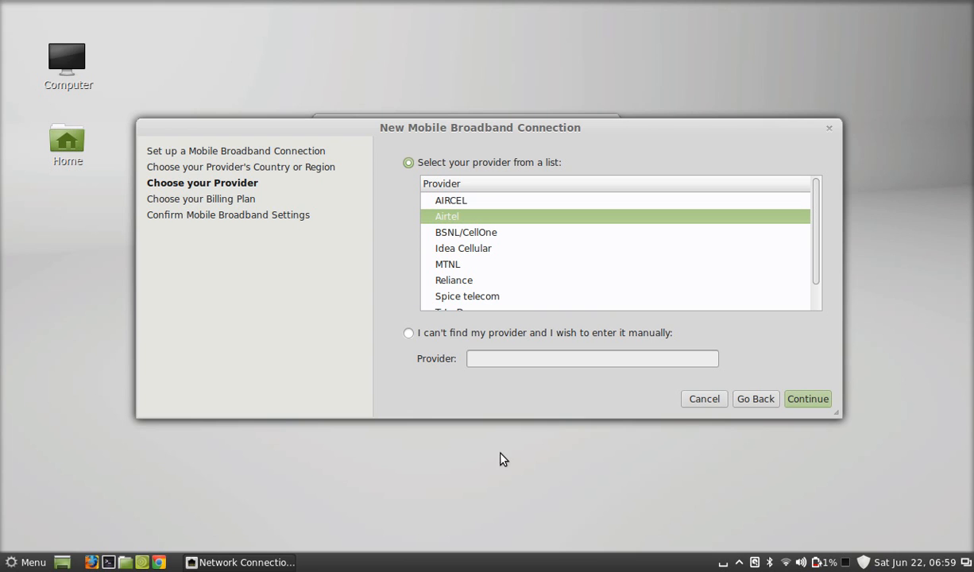
pyautogui.moveTo(807, 399)
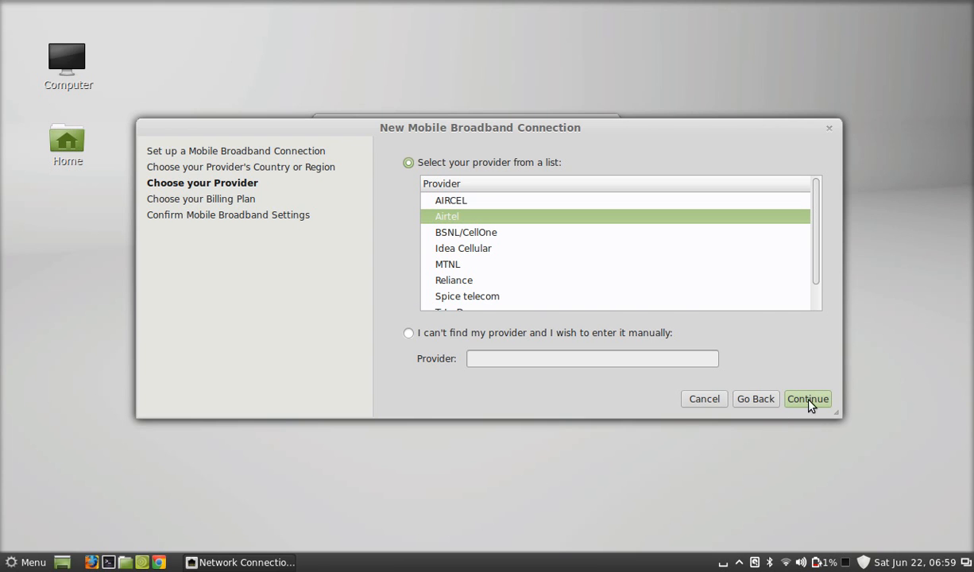
pyautogui.click(807, 399)
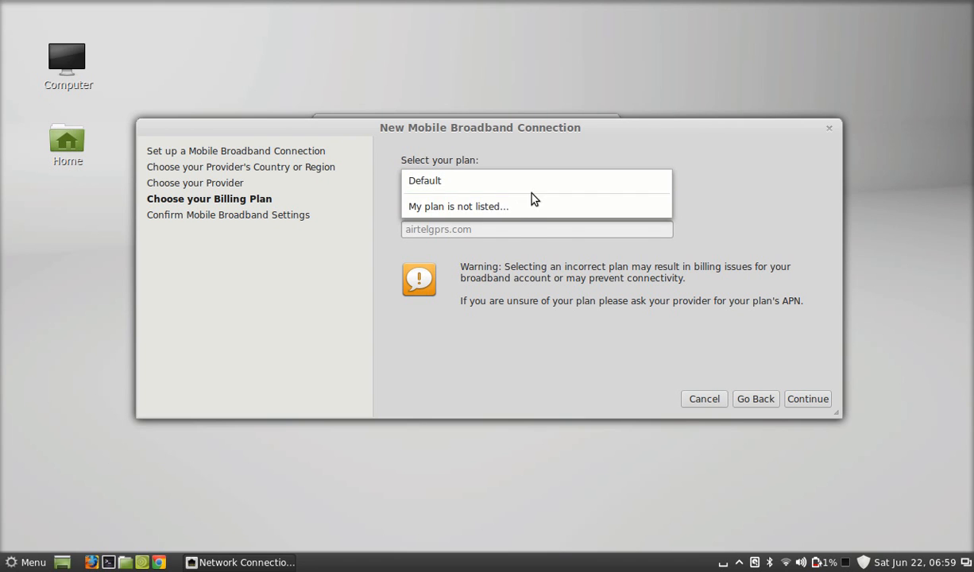
# Step: Choose the Default plan, keeping APN airtelgprs.com
pyautogui.click(493, 181)
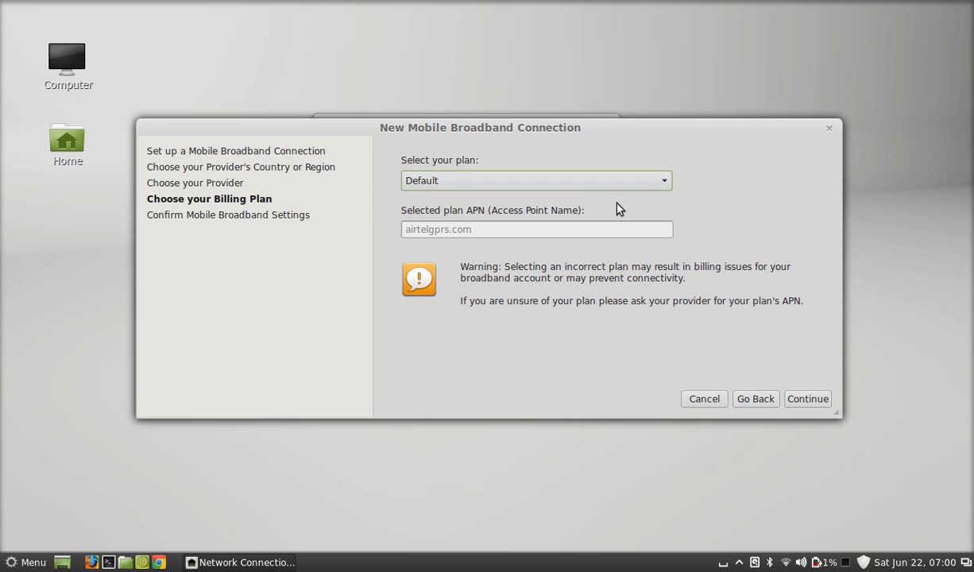
pyautogui.moveTo(435, 132)
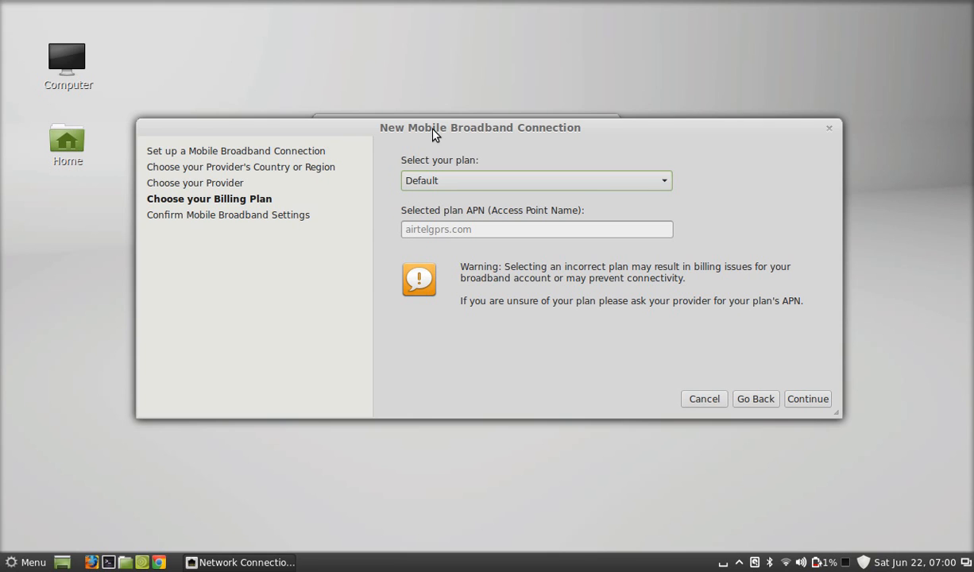
# Step: Advance to the Confirm Mobile Broadband Settings summary page
pyautogui.click(807, 399)
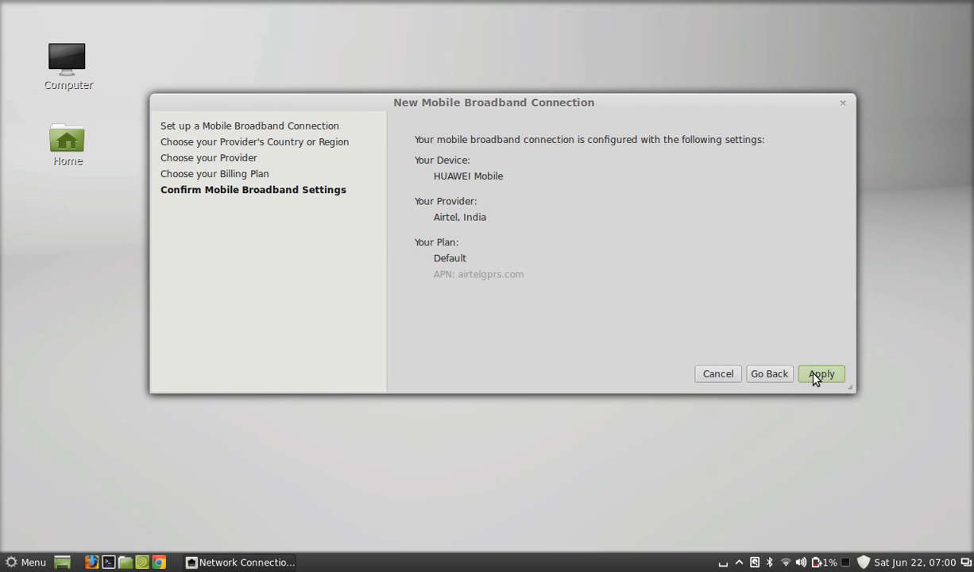
pyautogui.moveTo(434, 102)
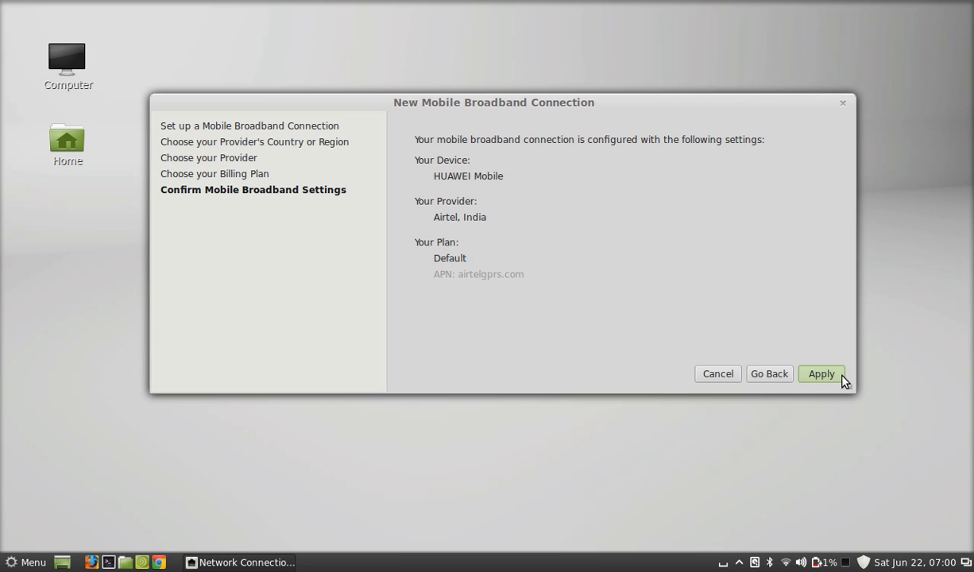
pyautogui.moveTo(435, 220)
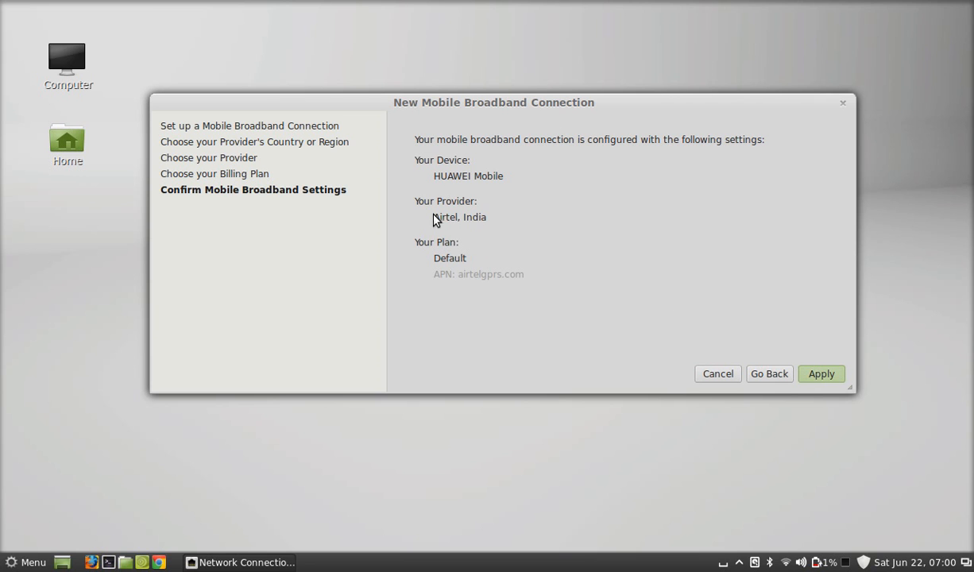
pyautogui.moveTo(774, 304)
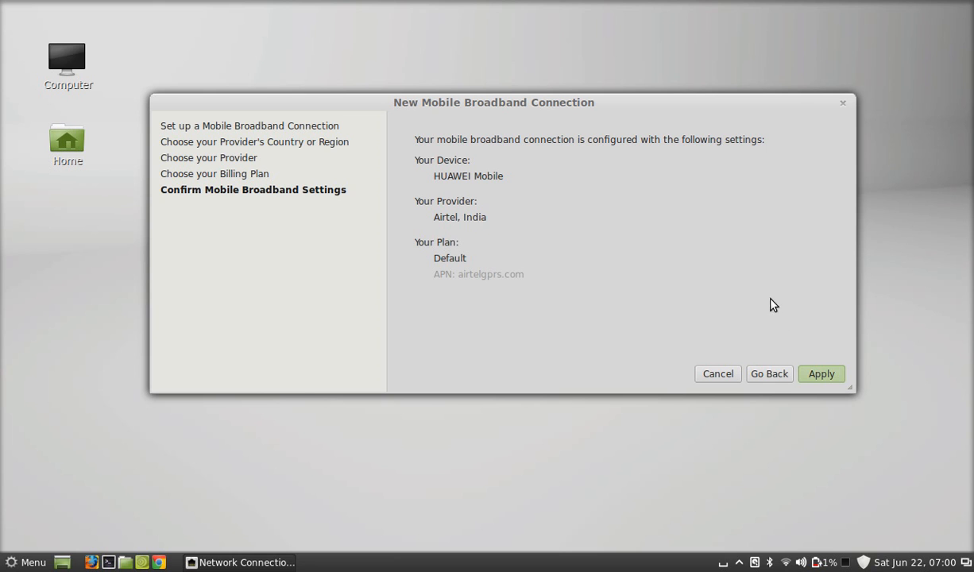
# Step: Apply the summary, then save the Airtel Default 1 connection in its editing dialog
pyautogui.click(820, 373)
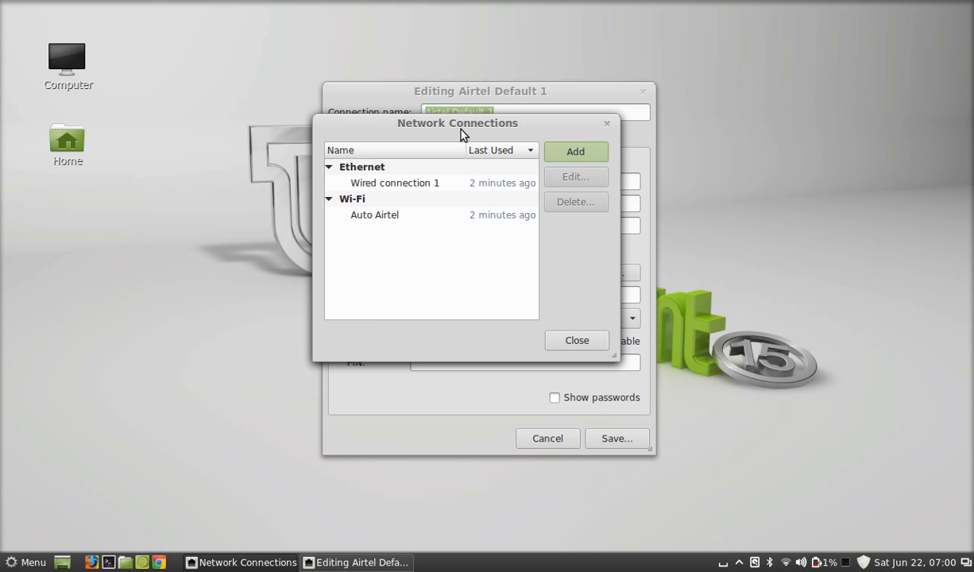
pyautogui.moveTo(457, 123); pyautogui.dragTo(612, 135)
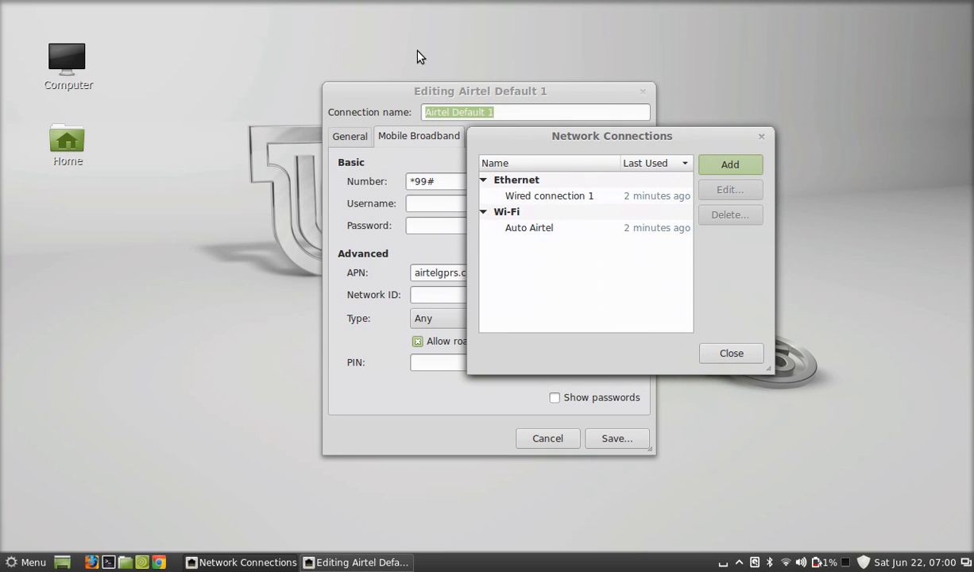
pyautogui.moveTo(481, 91); pyautogui.dragTo(365, 60)
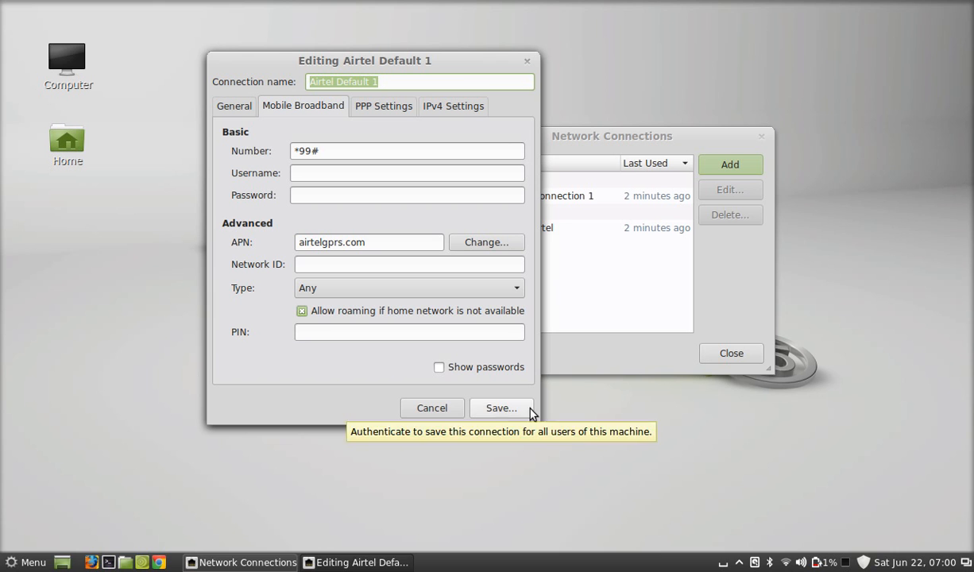
pyautogui.click(500, 407)
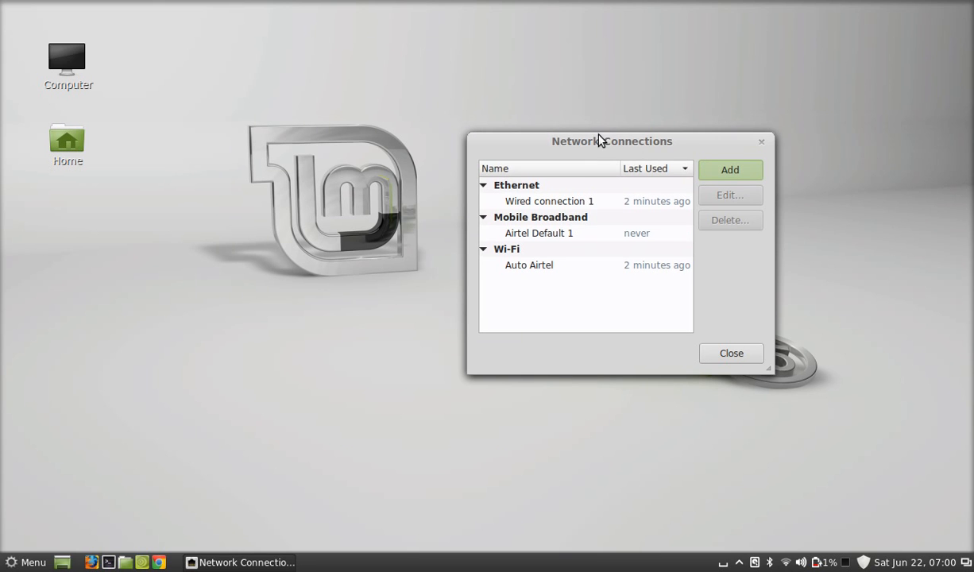
# Step: Move the Network Connections window, which now lists Airtel Default 1, toward the screen centre
pyautogui.moveTo(611, 142); pyautogui.dragTo(442, 136)
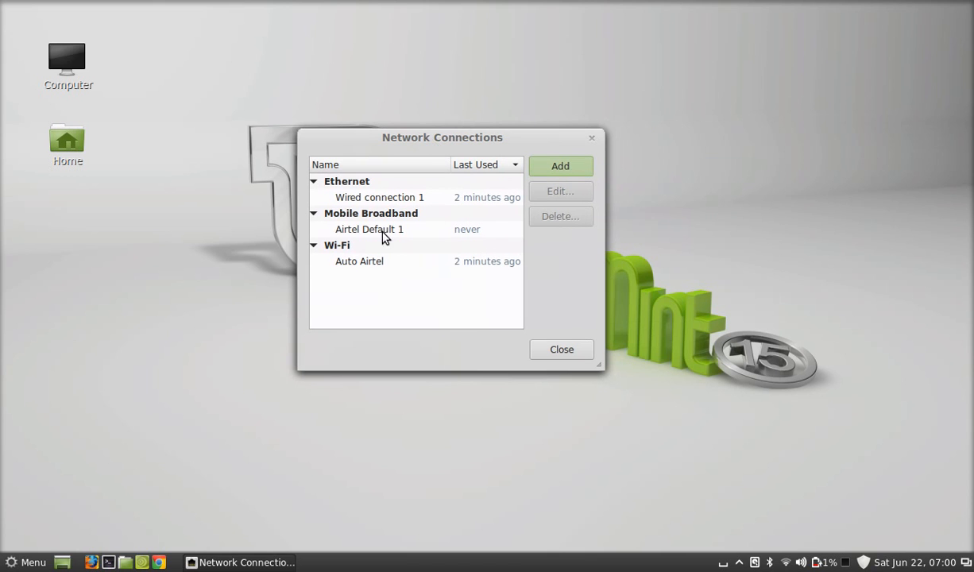
pyautogui.moveTo(374, 243)
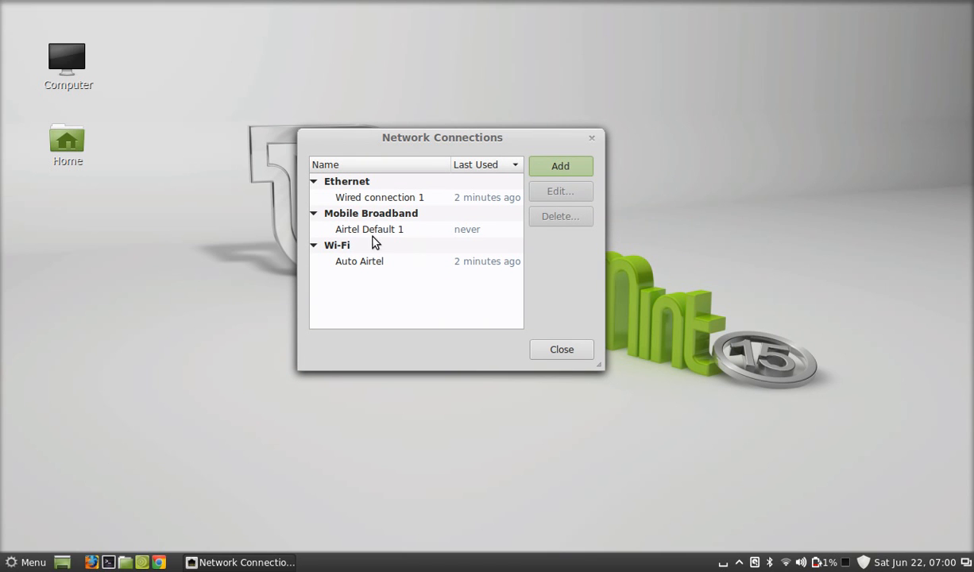
pyautogui.moveTo(393, 230)
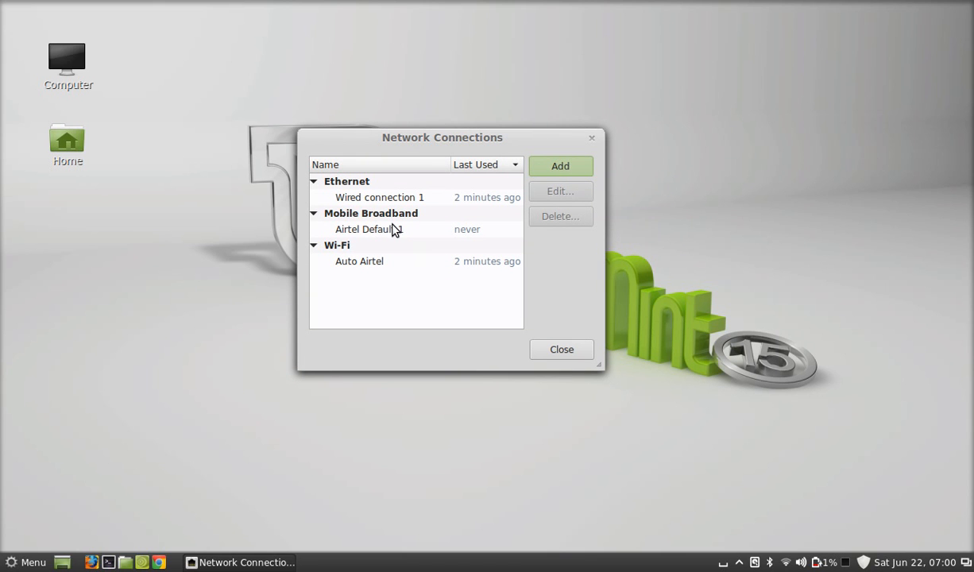
pyautogui.moveTo(710, 273)
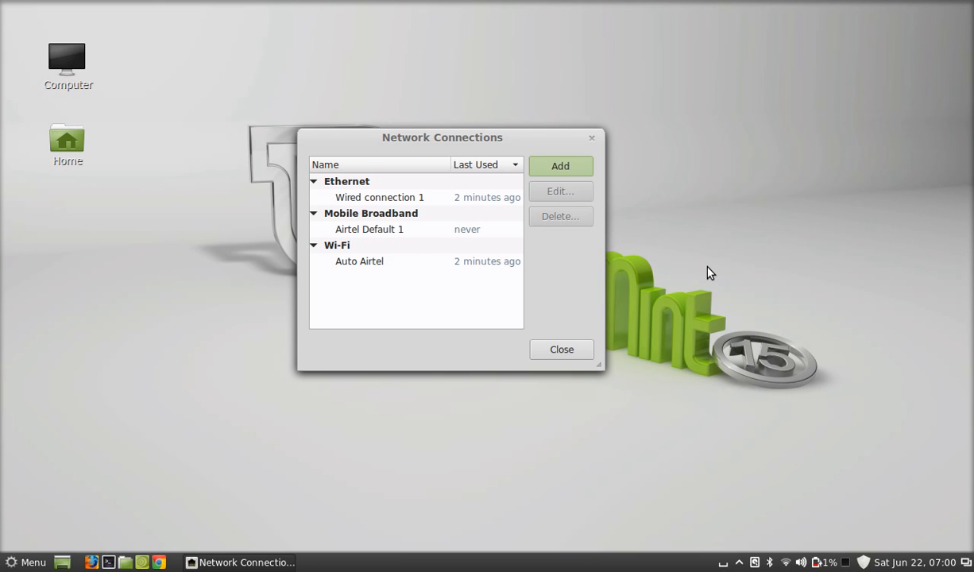
pyautogui.moveTo(776, 513)
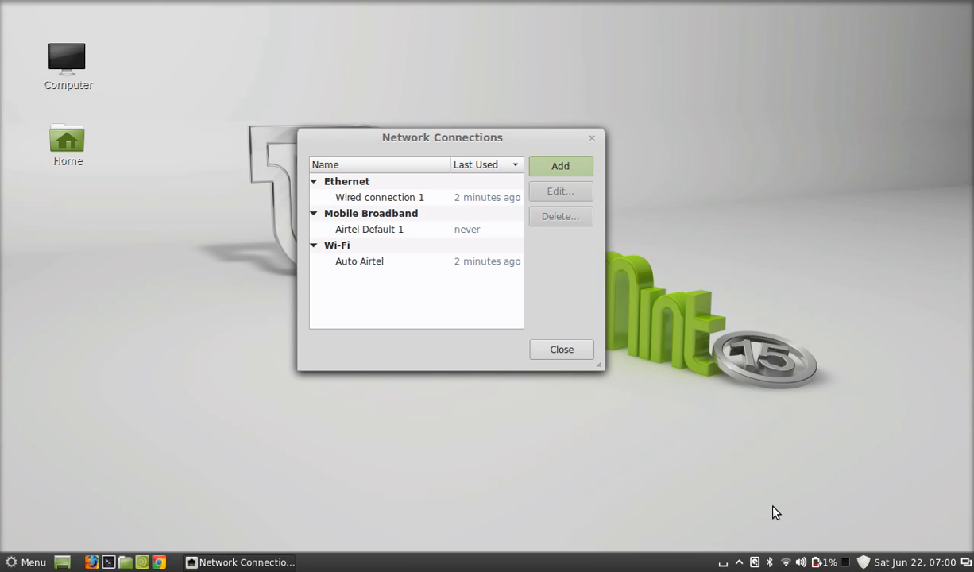
pyautogui.moveTo(773, 506)
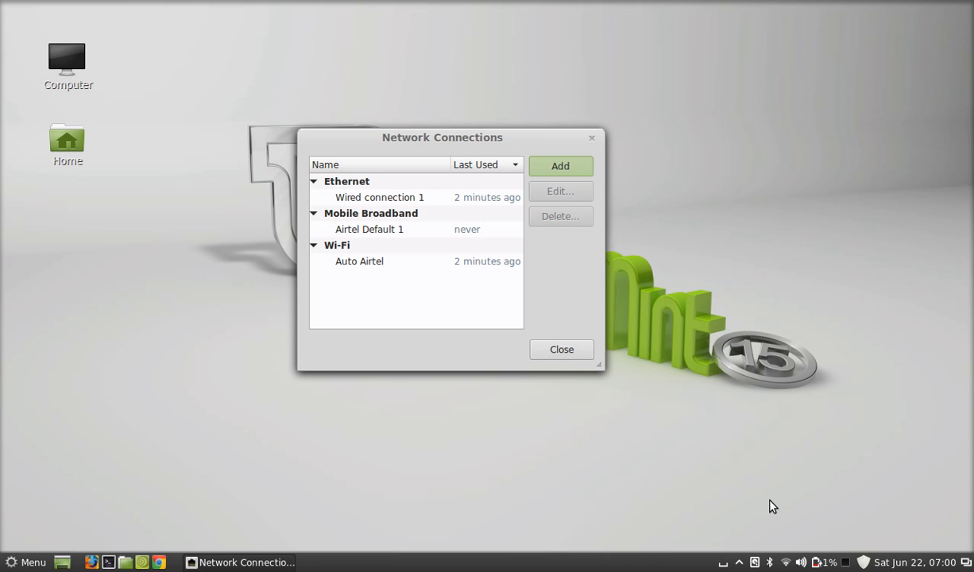
pyautogui.moveTo(785, 561)
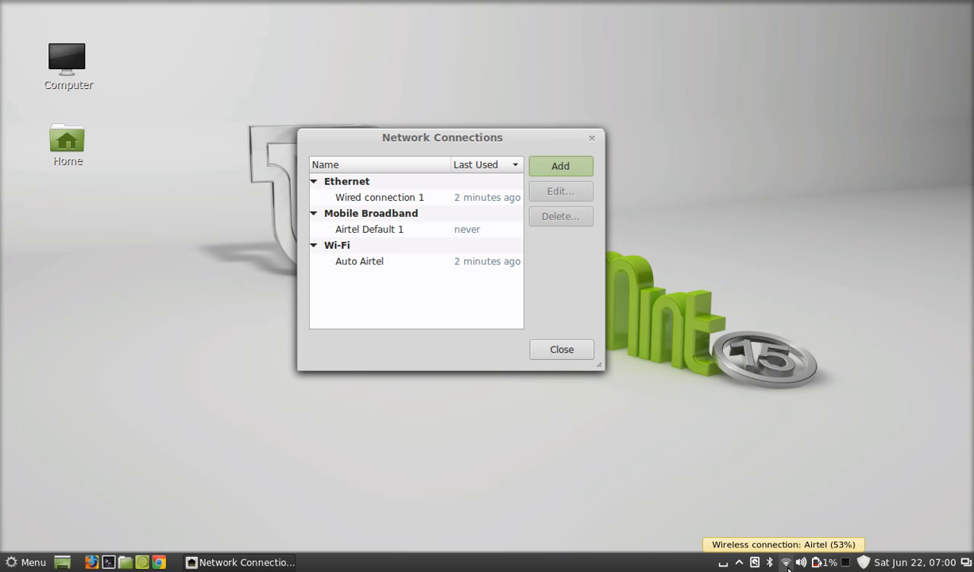
# Step: Open the panel network applet to show Wi-Fi and the Airtel Default 1 broadband entry
pyautogui.click(785, 563)
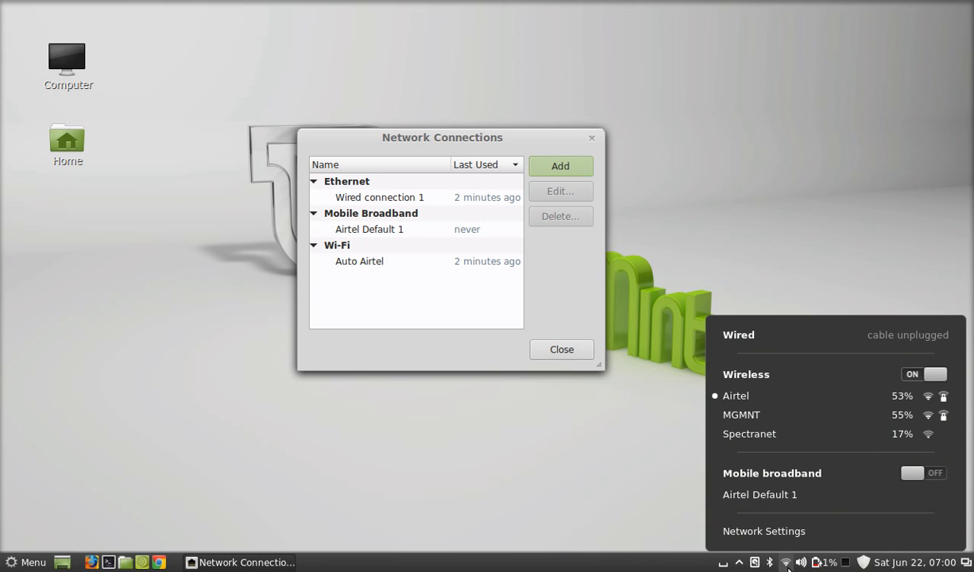
pyautogui.moveTo(795, 472)
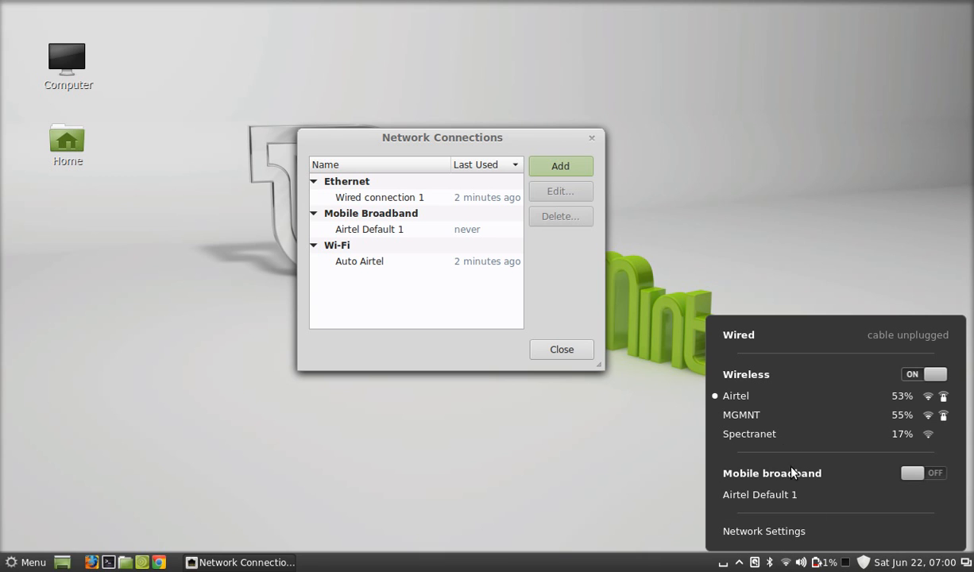
pyautogui.moveTo(771, 405)
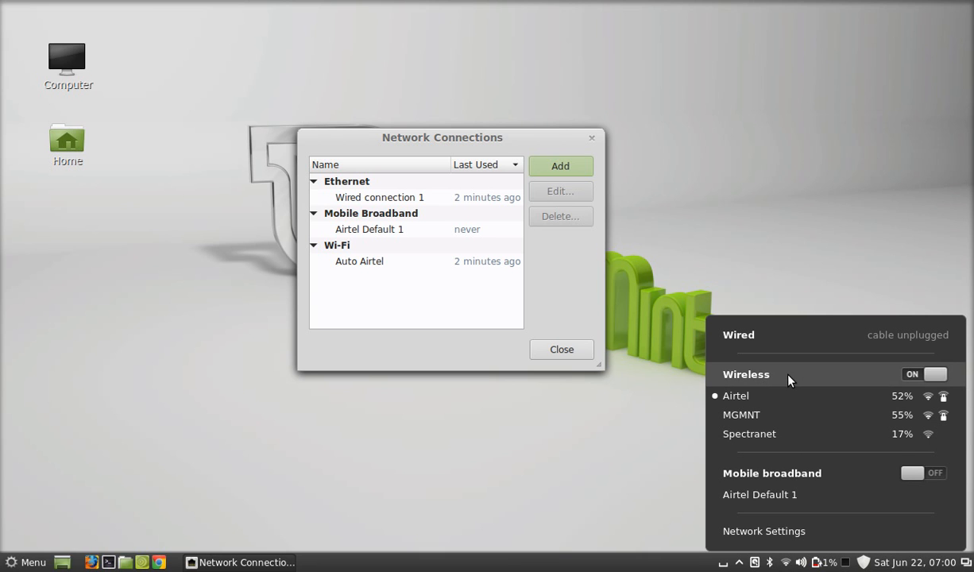
pyautogui.moveTo(792, 494)
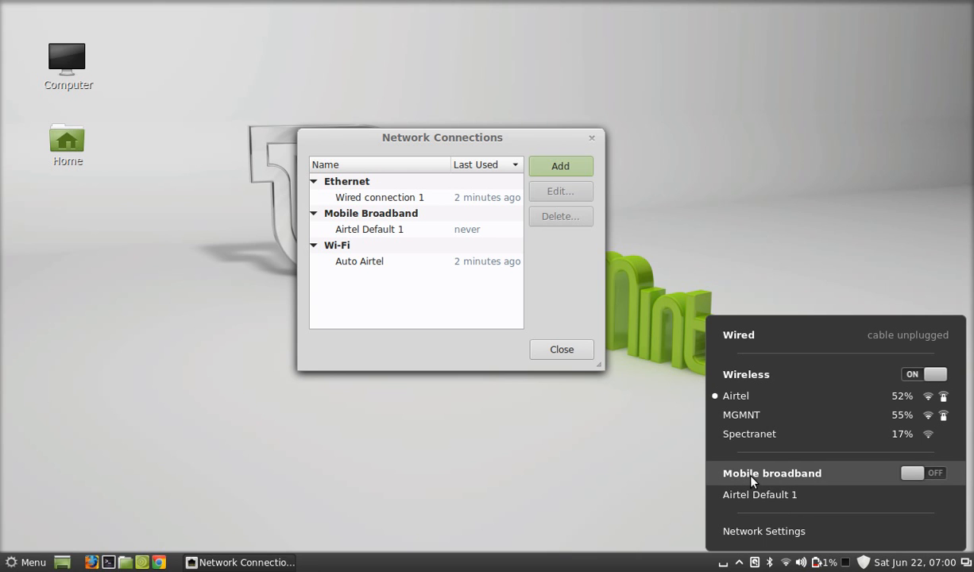
pyautogui.moveTo(823, 486)
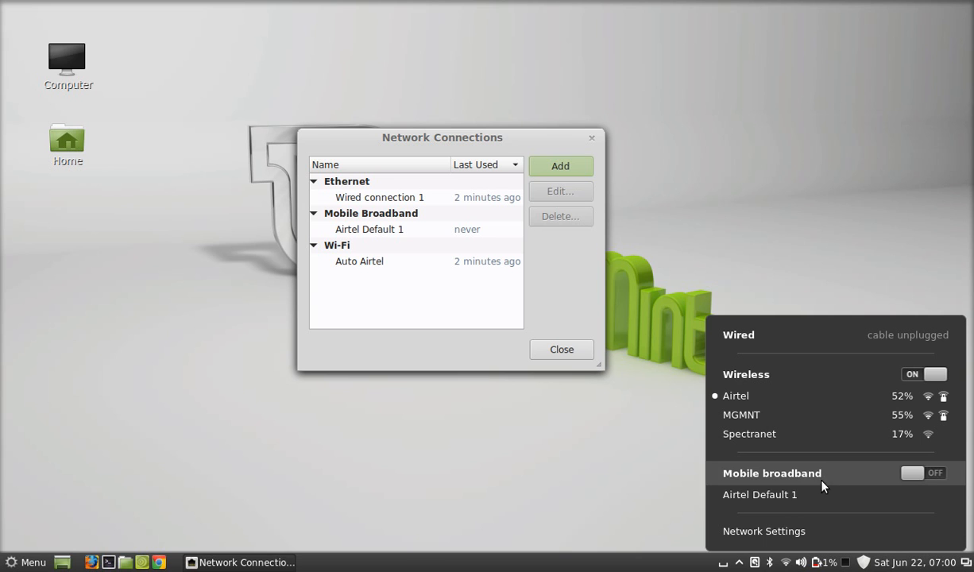
pyautogui.moveTo(806, 500)
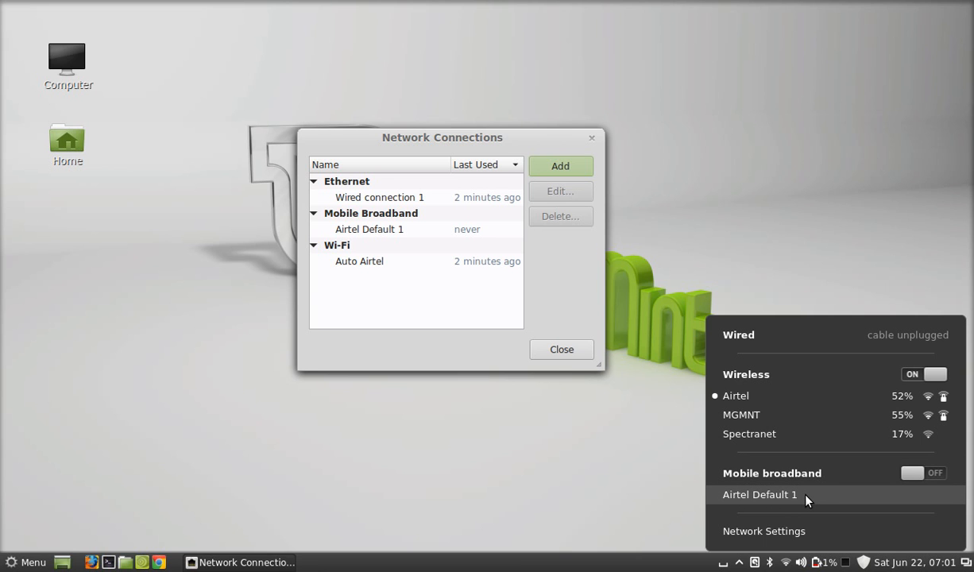
pyautogui.moveTo(820, 499)
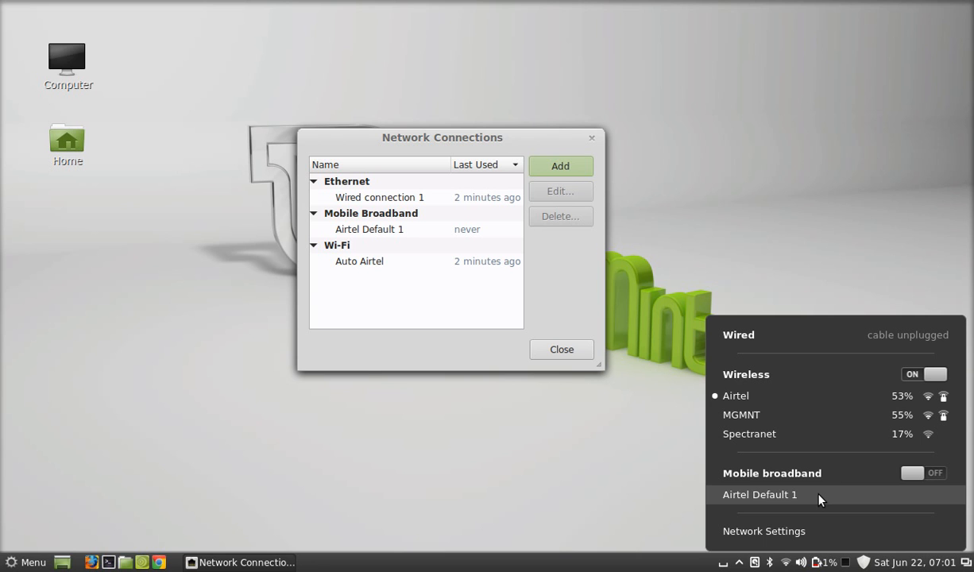
pyautogui.moveTo(790, 504)
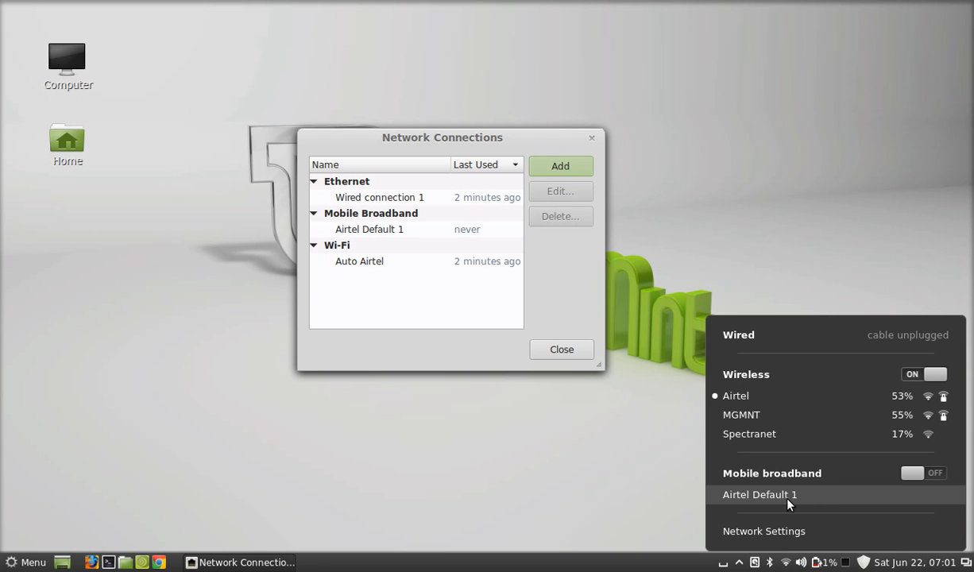
pyautogui.moveTo(824, 500)
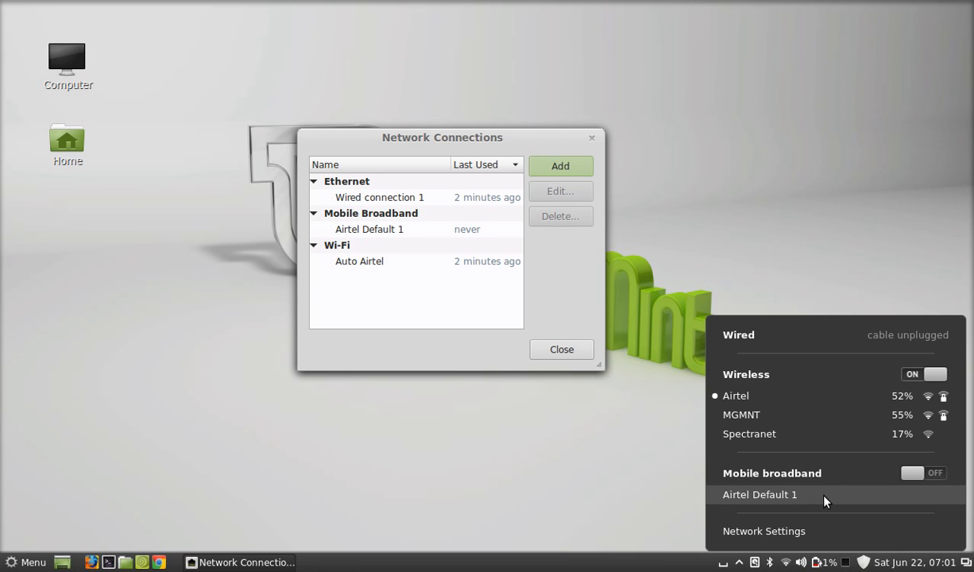
pyautogui.moveTo(774, 505)
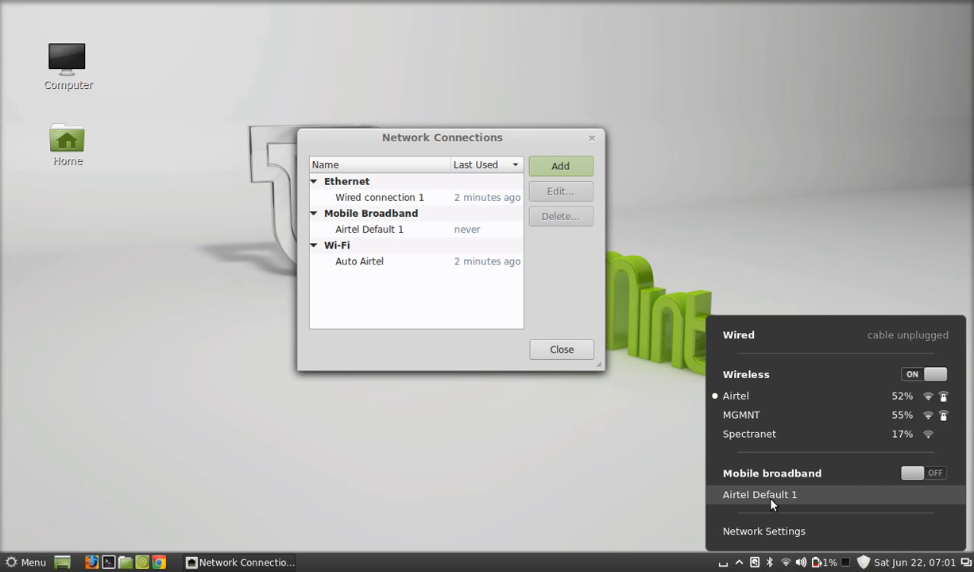
pyautogui.moveTo(790, 495)
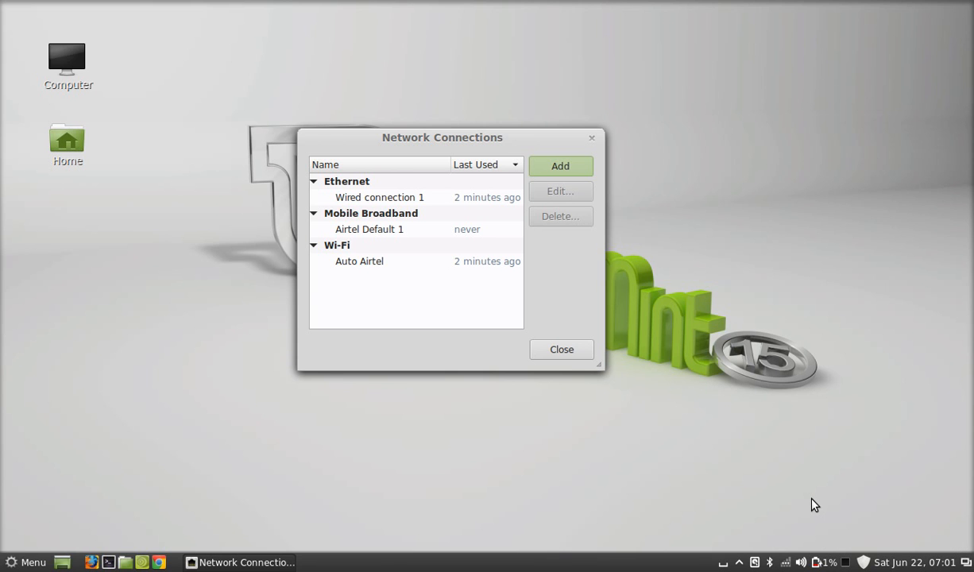
pyautogui.moveTo(792, 558)
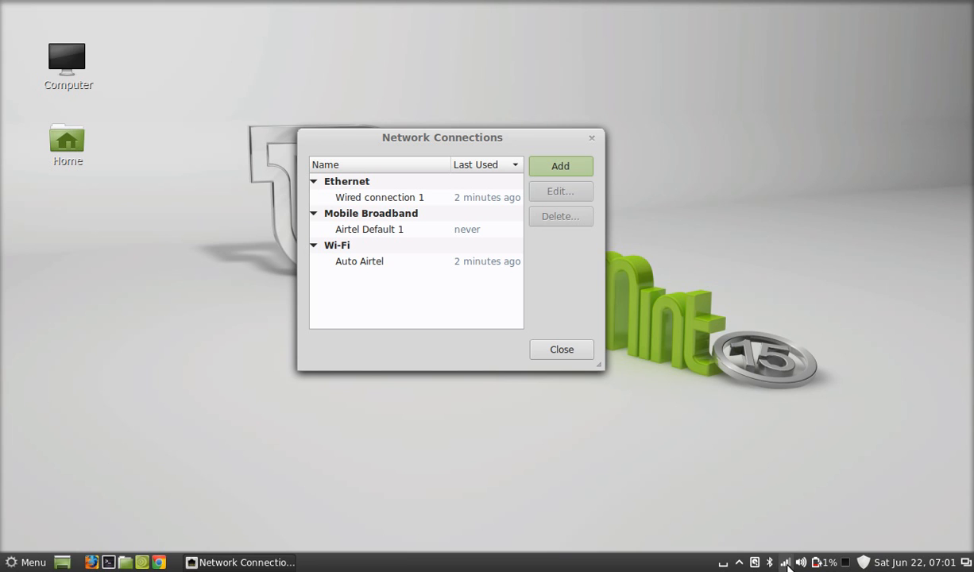
pyautogui.moveTo(785, 562)
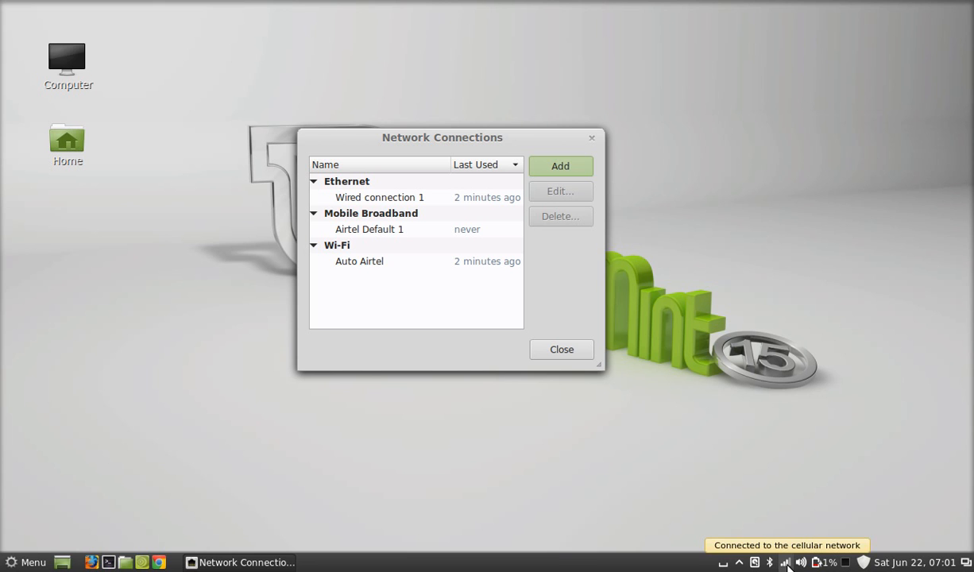
pyautogui.moveTo(787, 564)
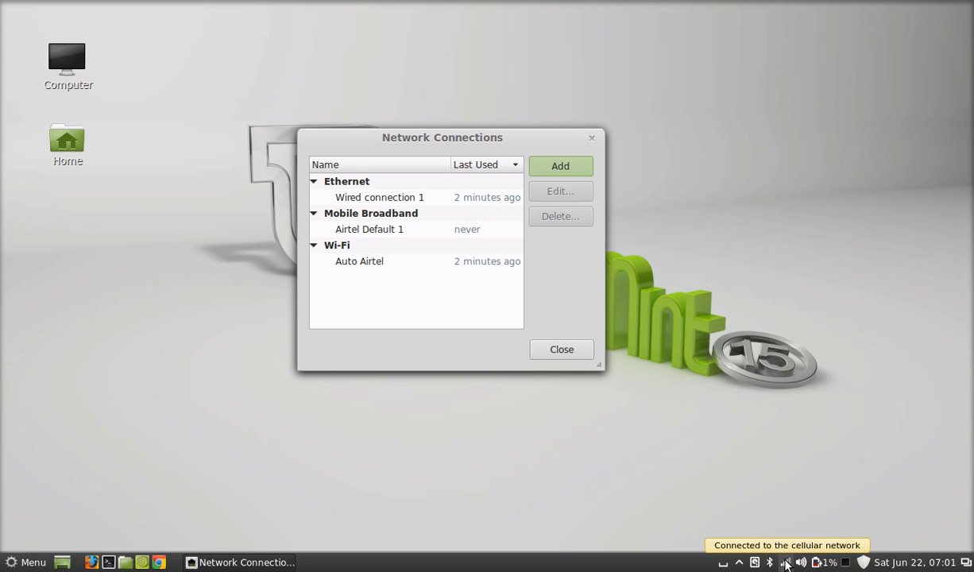
pyautogui.moveTo(506, 144)
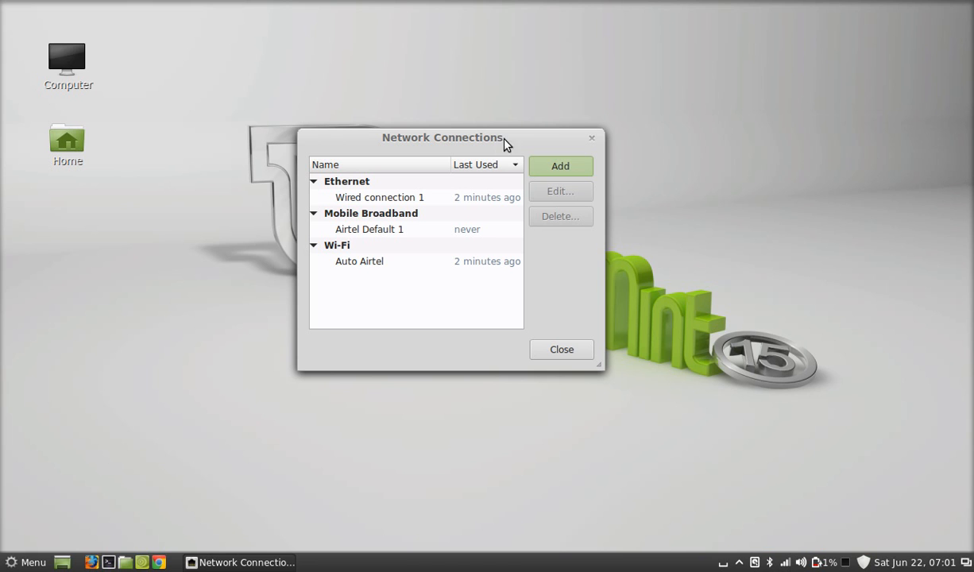
pyautogui.moveTo(584, 306)
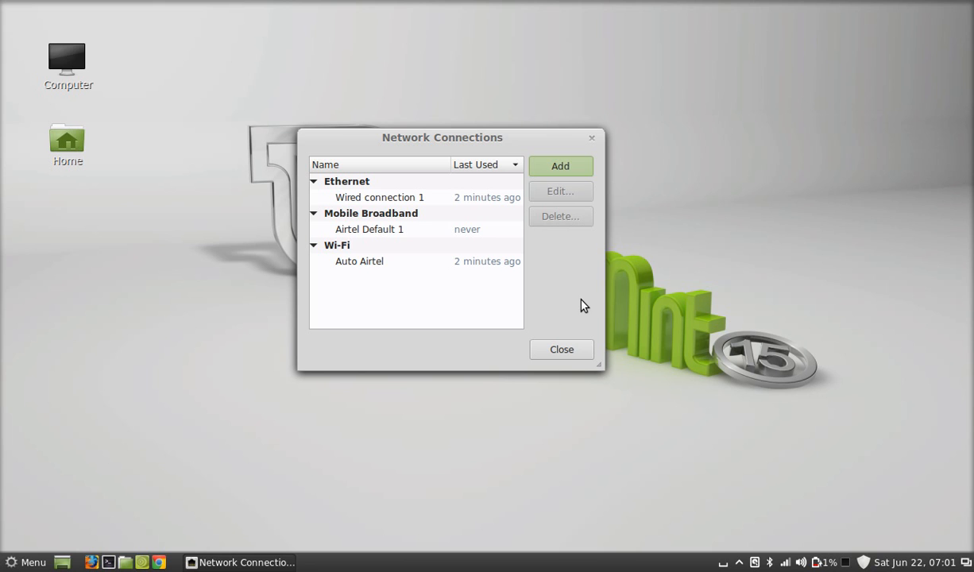
pyautogui.moveTo(650, 304)
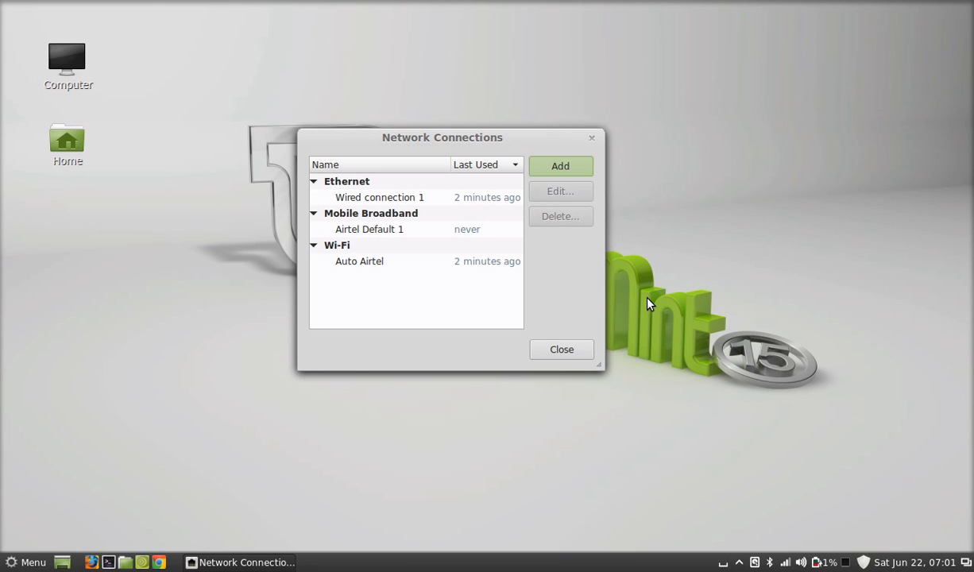
pyautogui.moveTo(536, 330)
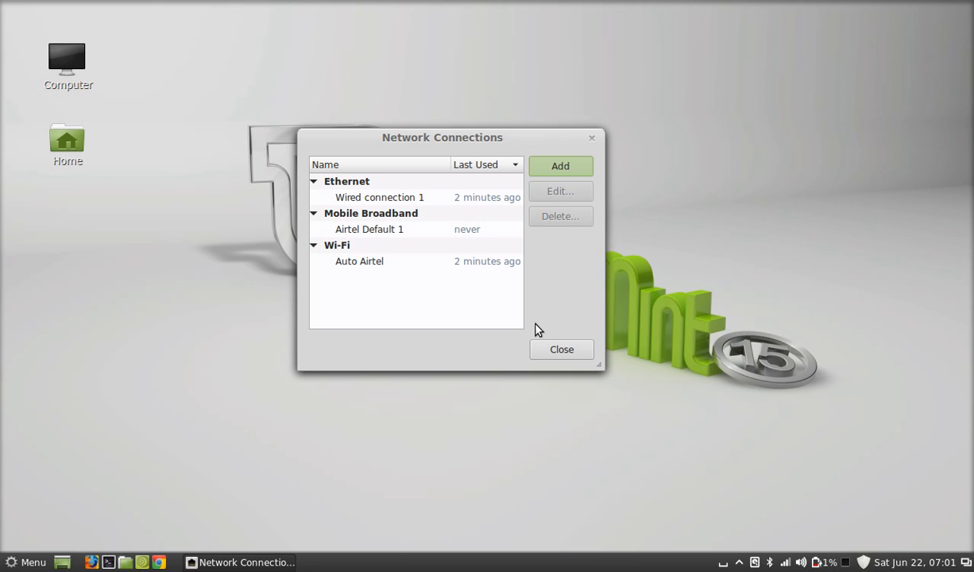
# Step: Close the Network Connections window once the applet reports 'Connected to the cellular network'
pyautogui.click(561, 350)
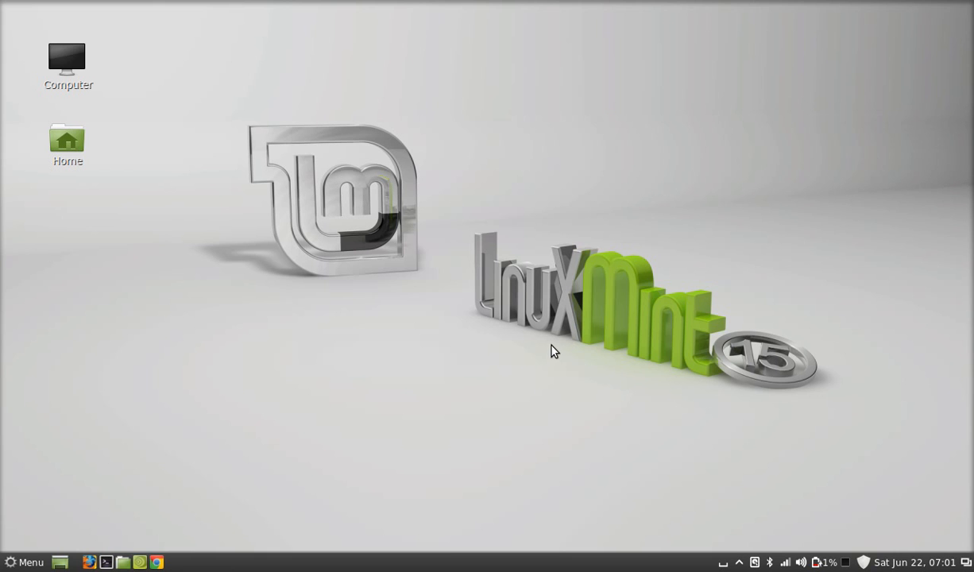
pyautogui.moveTo(836, 497)
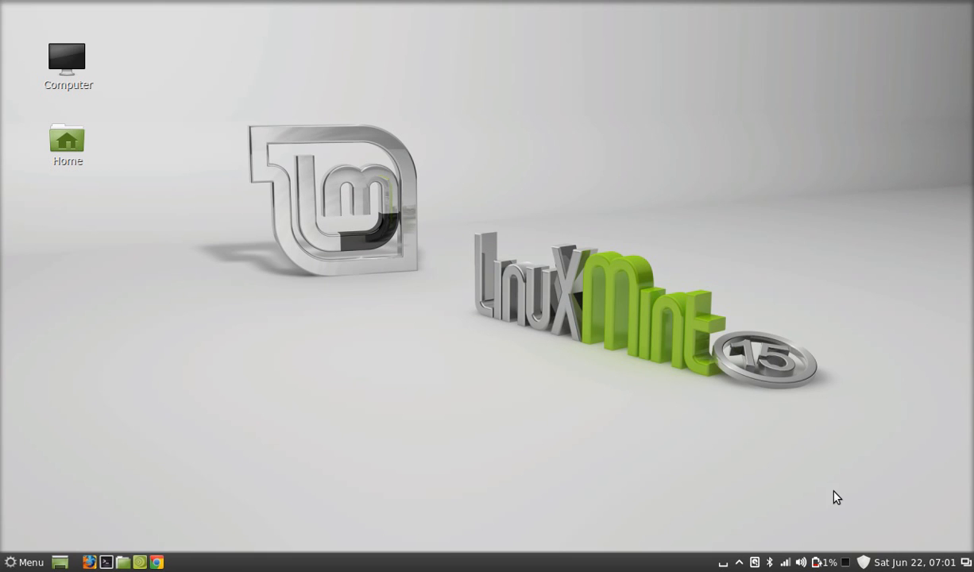